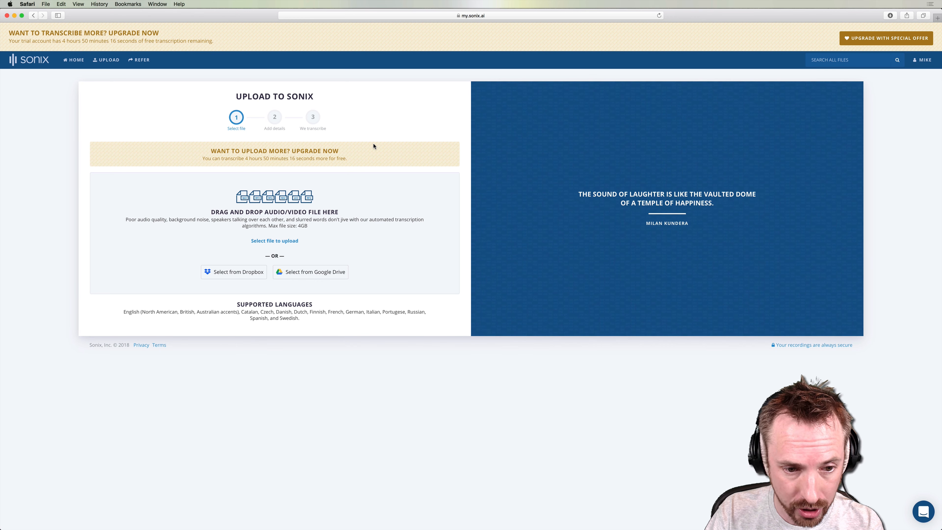
# Choose MRC-S3E5.mp3 from the 2016 folder as the episode to upload.
pyautogui.click(274, 241)
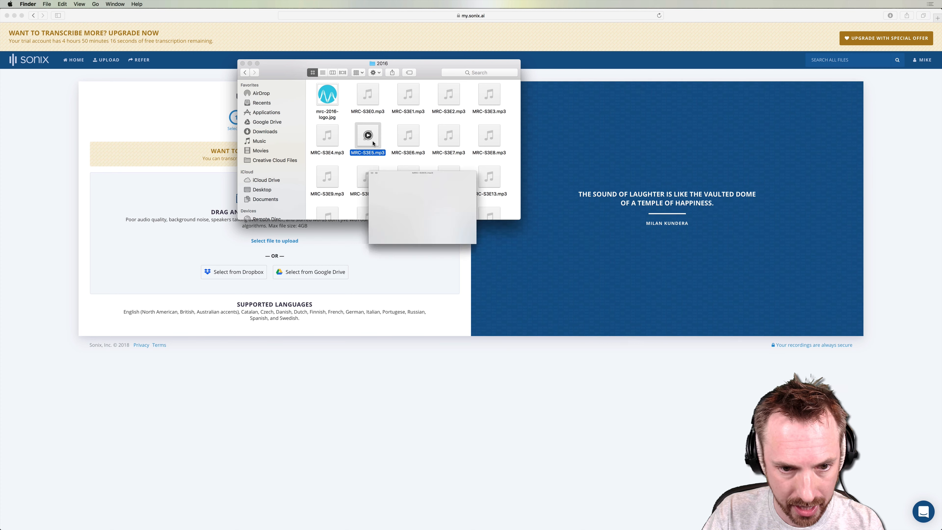
pyautogui.click(367, 134)
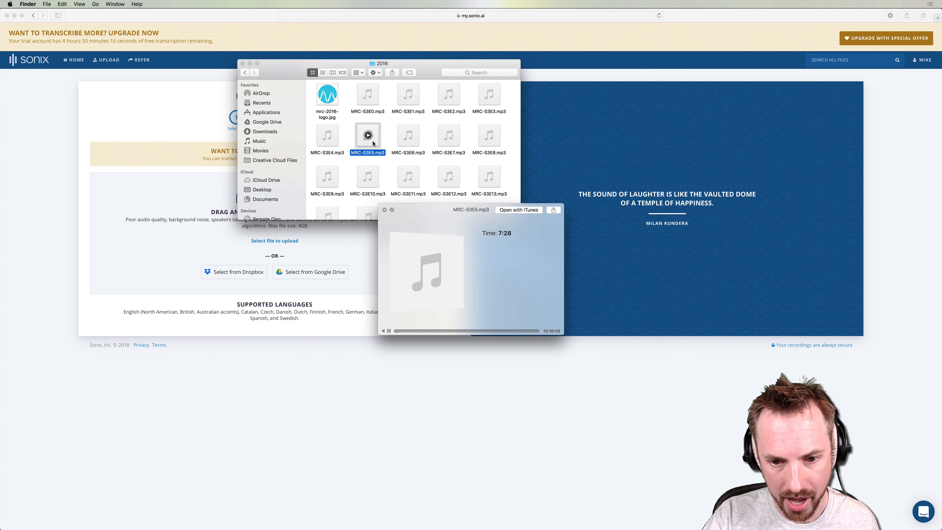
pyautogui.click(384, 209)
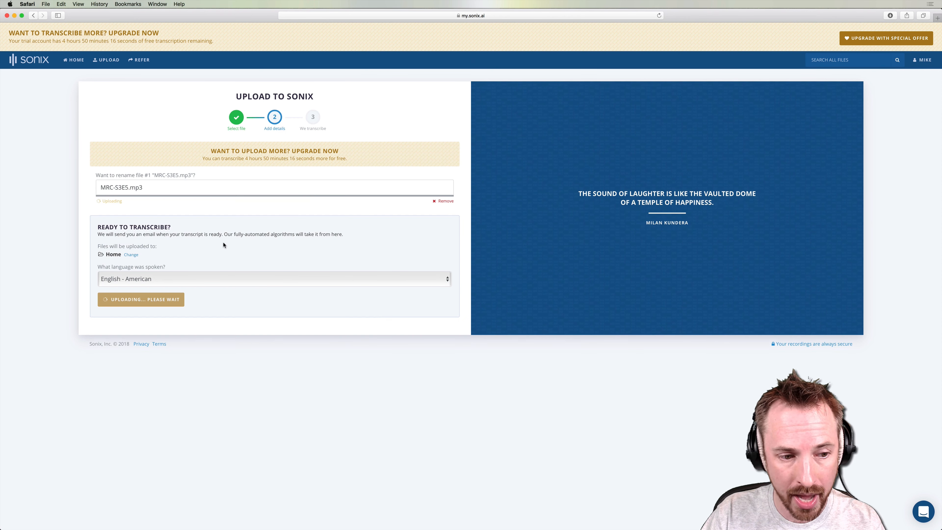
# Set the spoken language to English - British and start transcribing the episode.
pyautogui.click(273, 278)
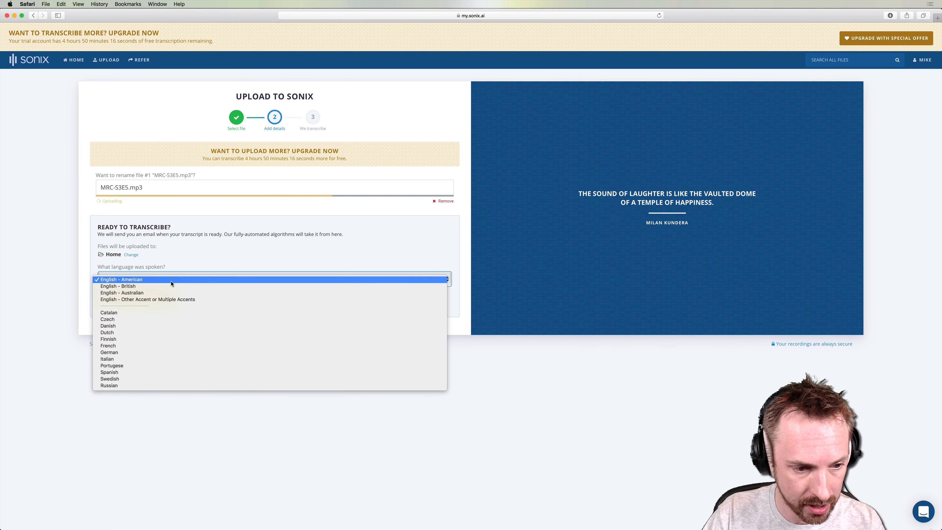
pyautogui.click(118, 286)
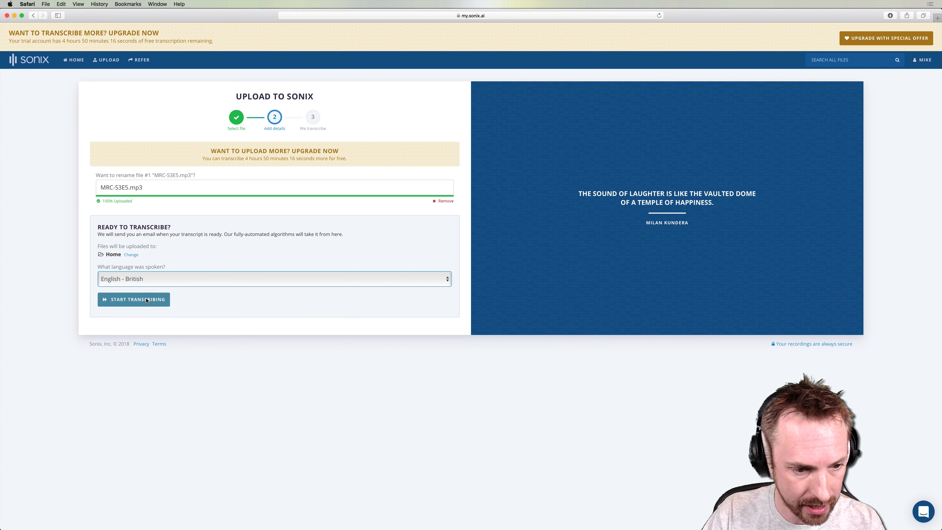
pyautogui.click(134, 300)
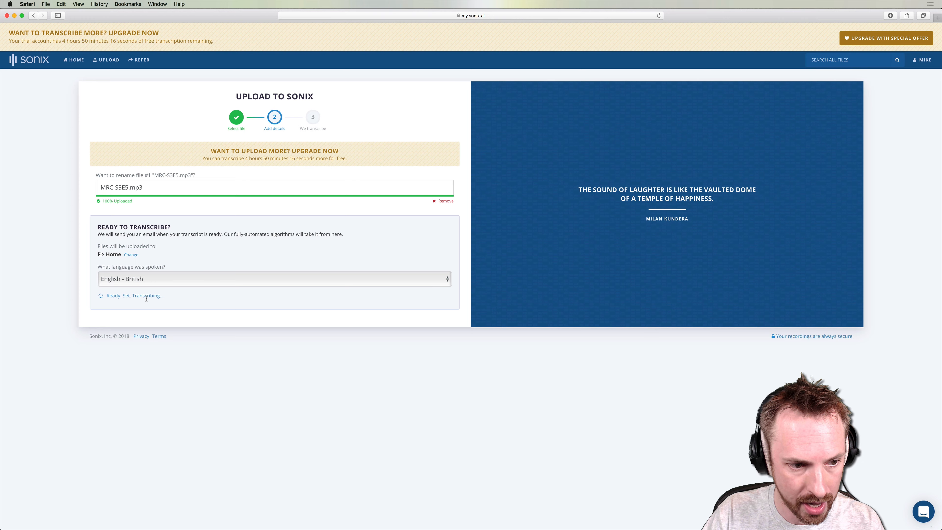
pyautogui.click(136, 295)
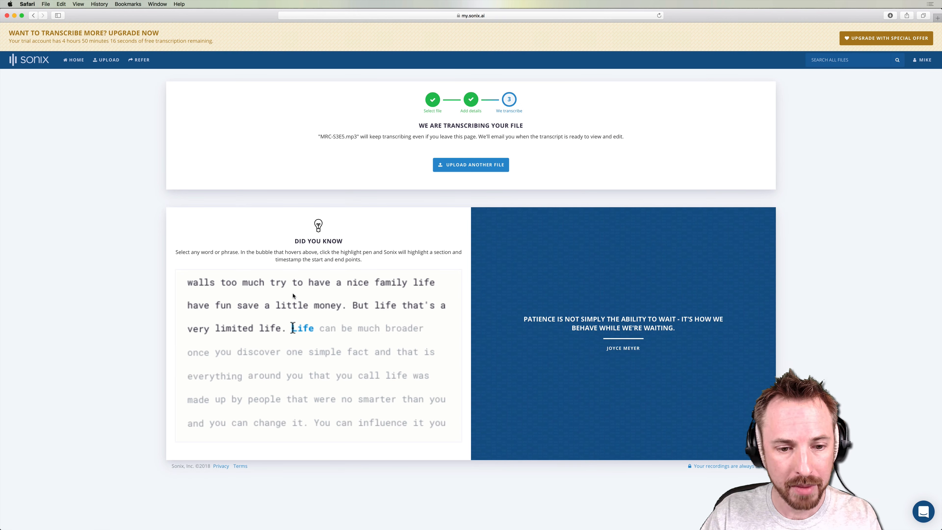
# Wait for the MRC-S3E5.mp3 transcript and bring it up in the Sonix editor.
pyautogui.moveTo(291, 328); pyautogui.dragTo(303, 423)
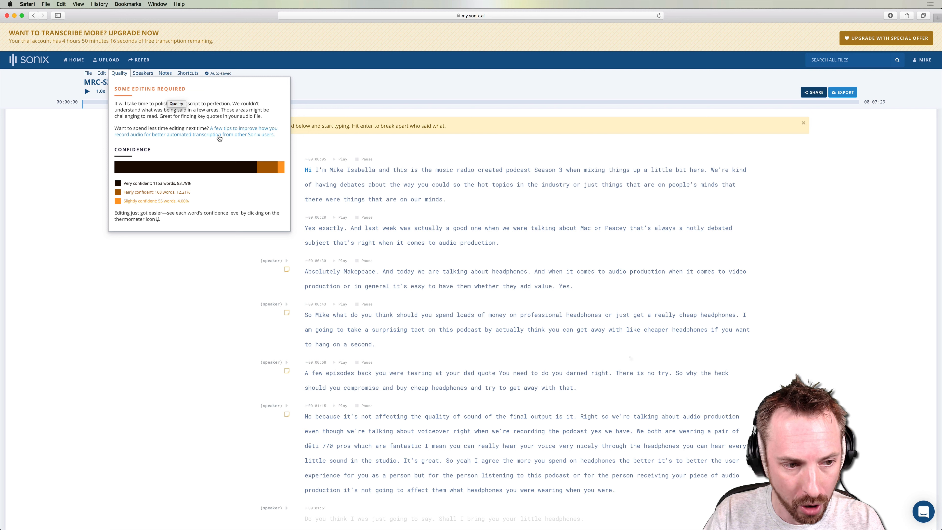
pyautogui.moveTo(244, 167)
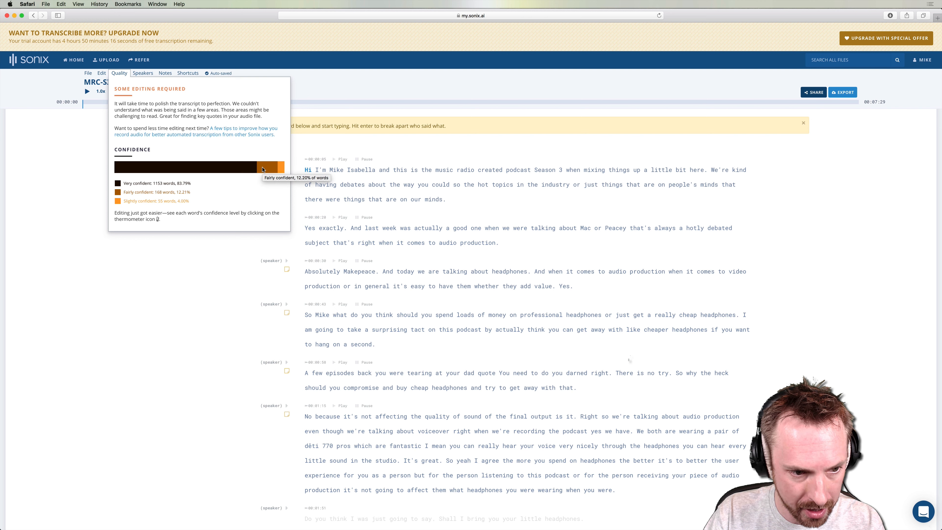
pyautogui.moveTo(281, 169)
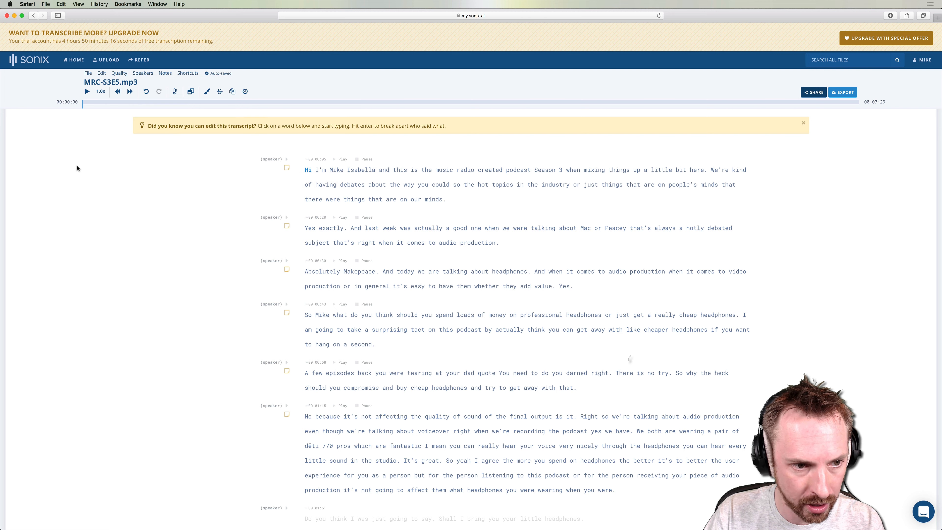
# Colour-code low-confidence words and play the episode audio to check them.
pyautogui.click(174, 91)
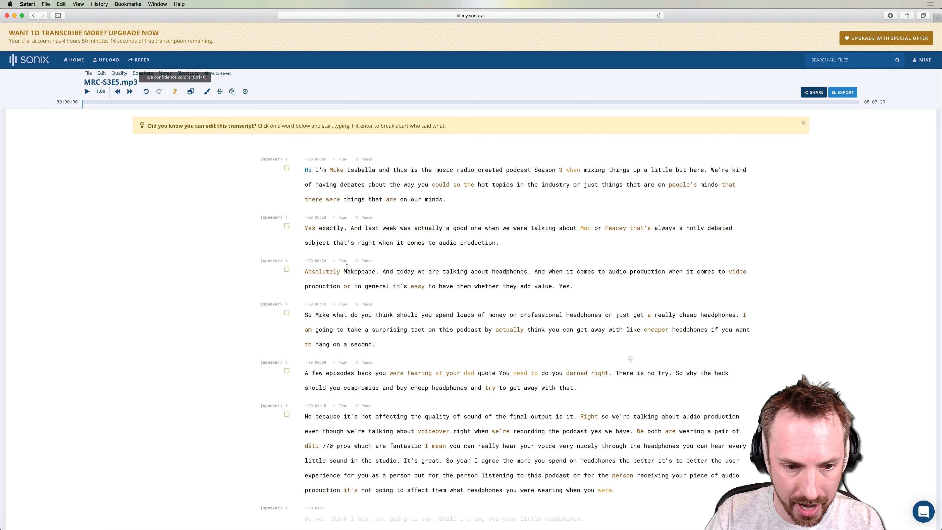
pyautogui.moveTo(490, 409)
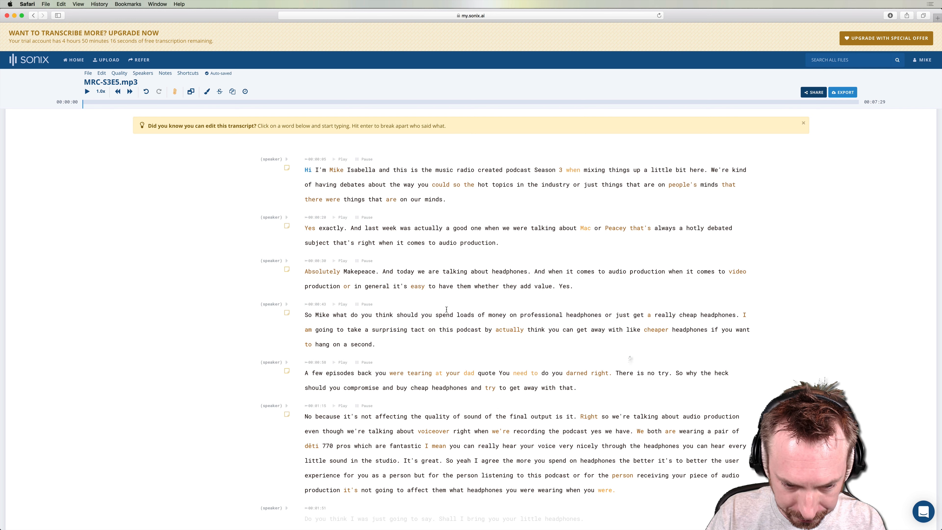
pyautogui.moveTo(88, 92)
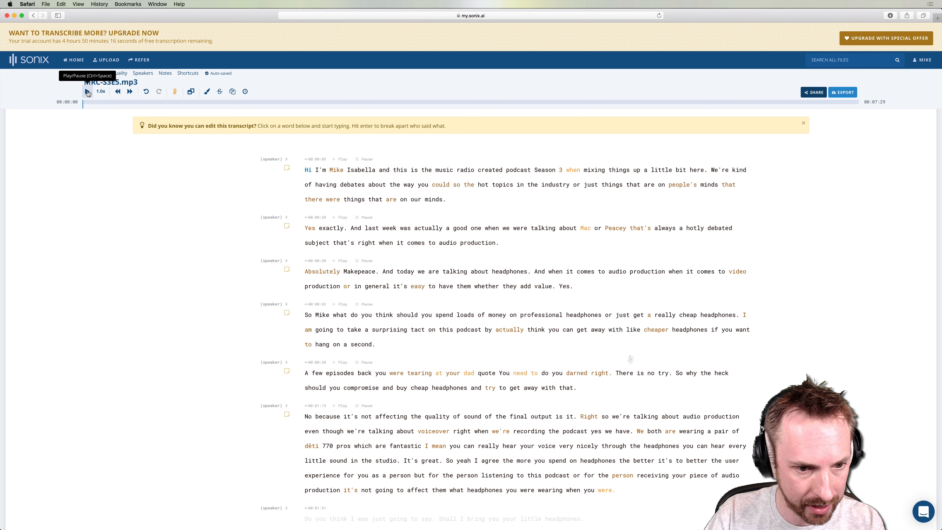
pyautogui.click(88, 91)
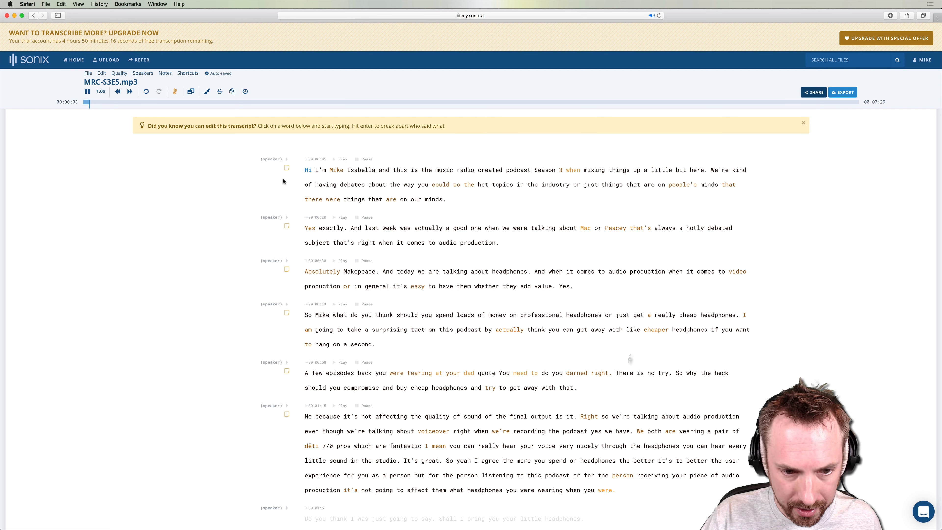
pyautogui.click(87, 91)
pyautogui.write('.C.')
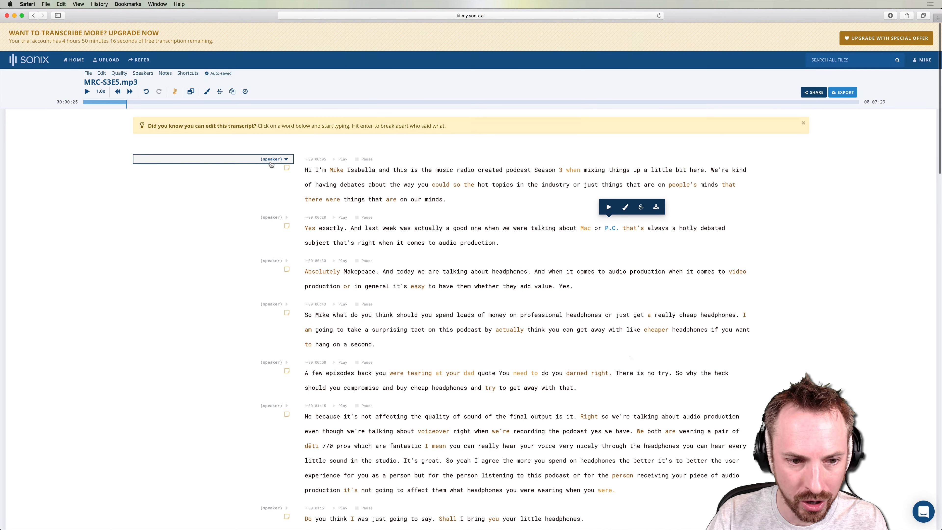
# Add Izabela as a new speaker from the opening paragraph's speaker label.
pyautogui.click(211, 158)
pyautogui.write('Mike')
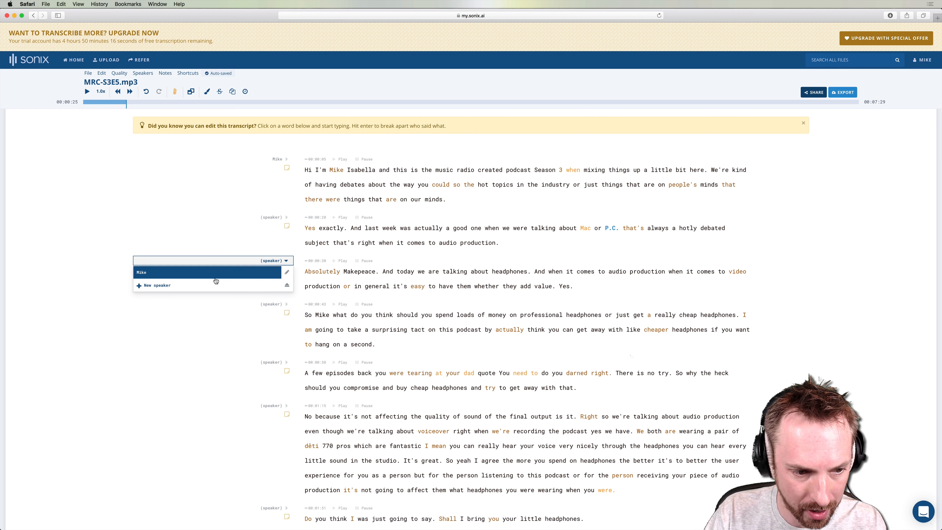
pyautogui.write('Izabe')
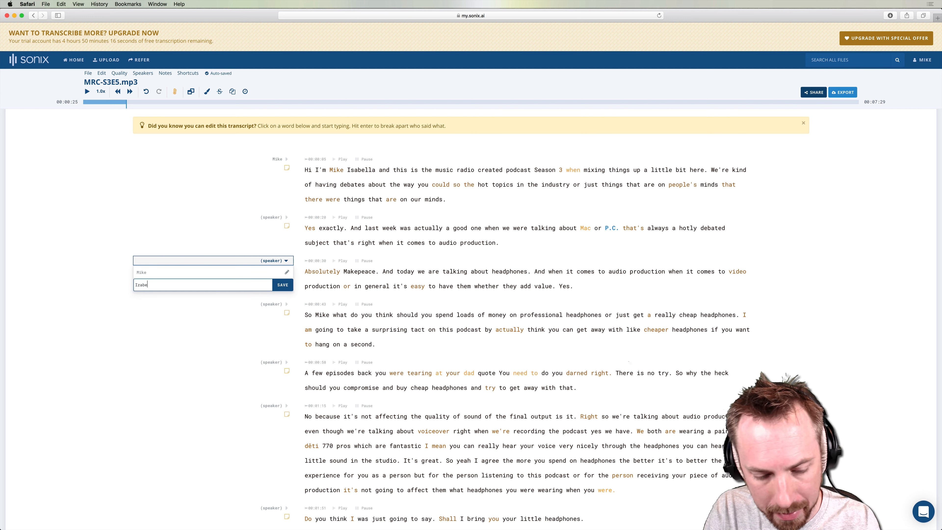
pyautogui.click(283, 284)
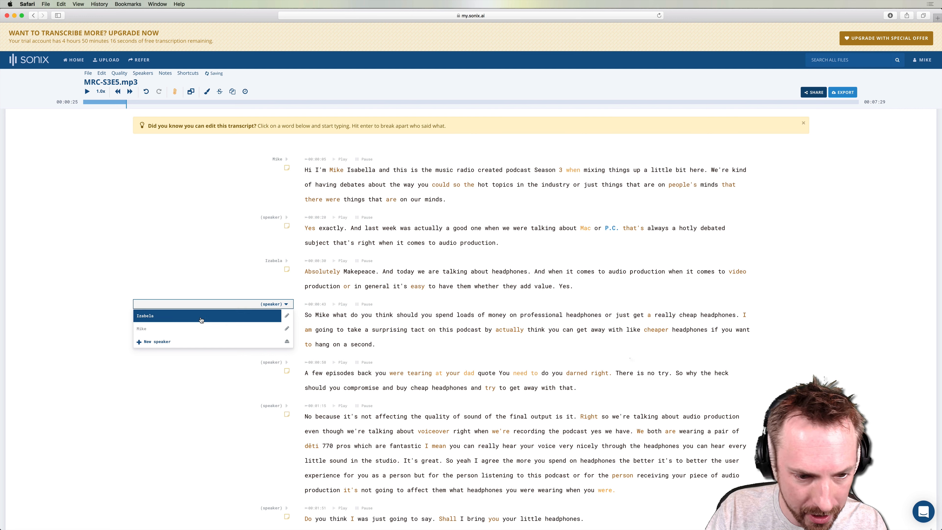
# Assign Mike and Izabela alternately to the remaining first four paragraphs.
pyautogui.click(145, 315)
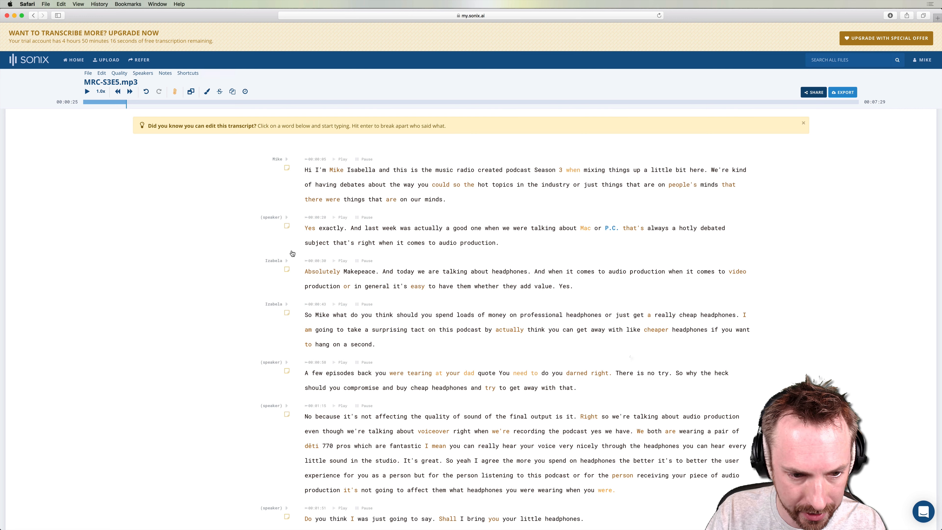
pyautogui.click(274, 217)
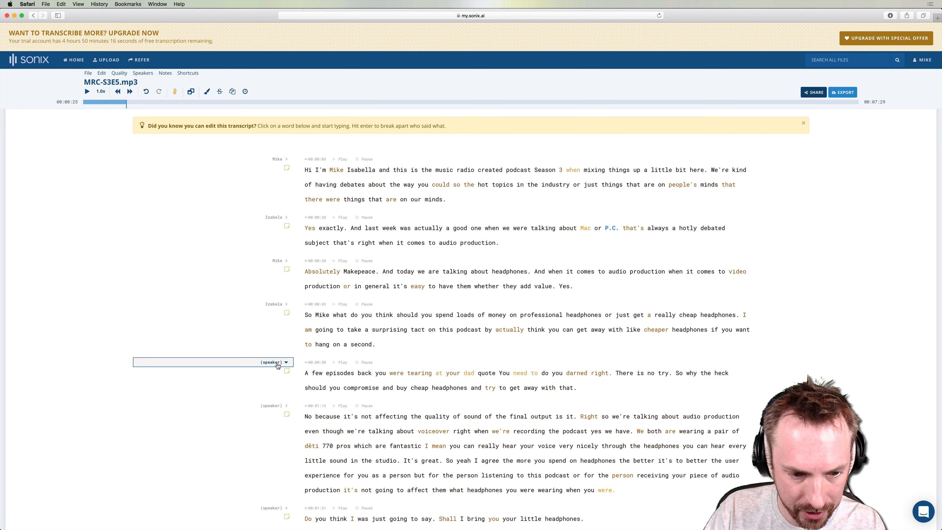
pyautogui.scroll(-3)
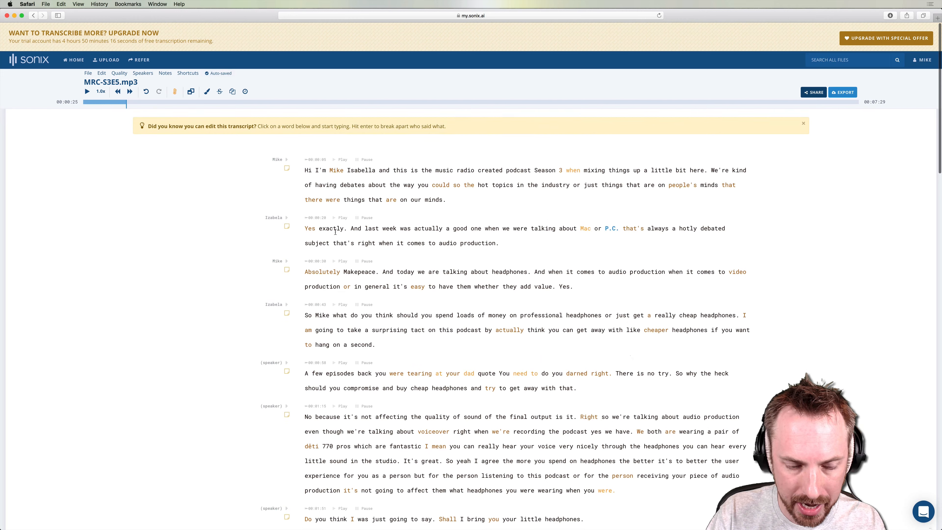
pyautogui.click(274, 217)
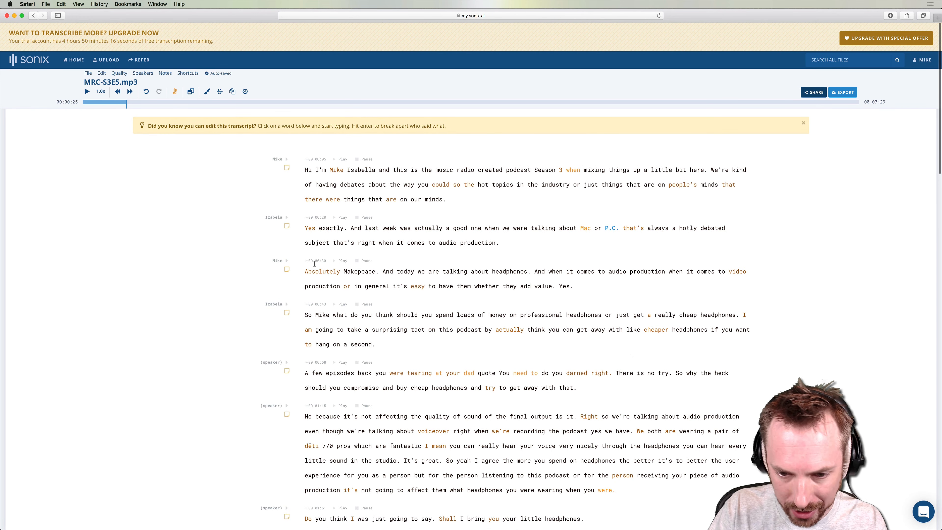
pyautogui.scroll(-3)
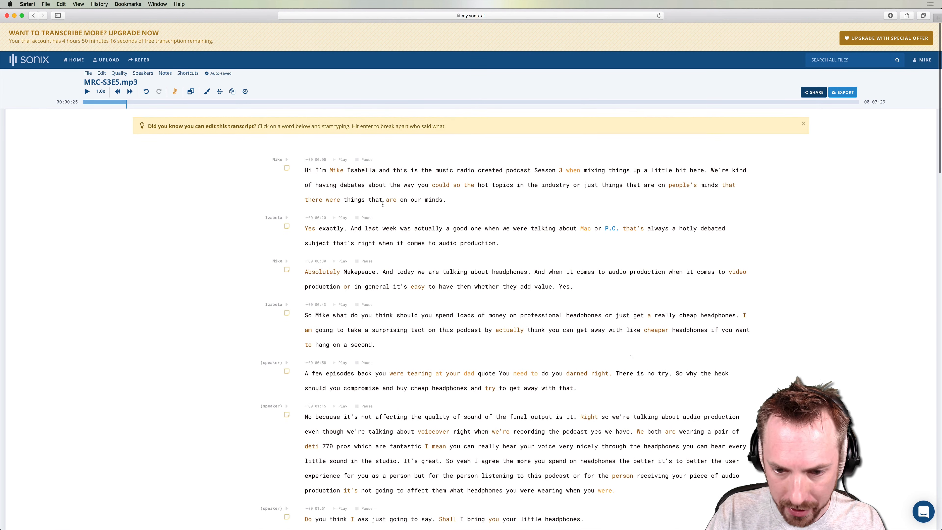
pyautogui.scroll(-3)
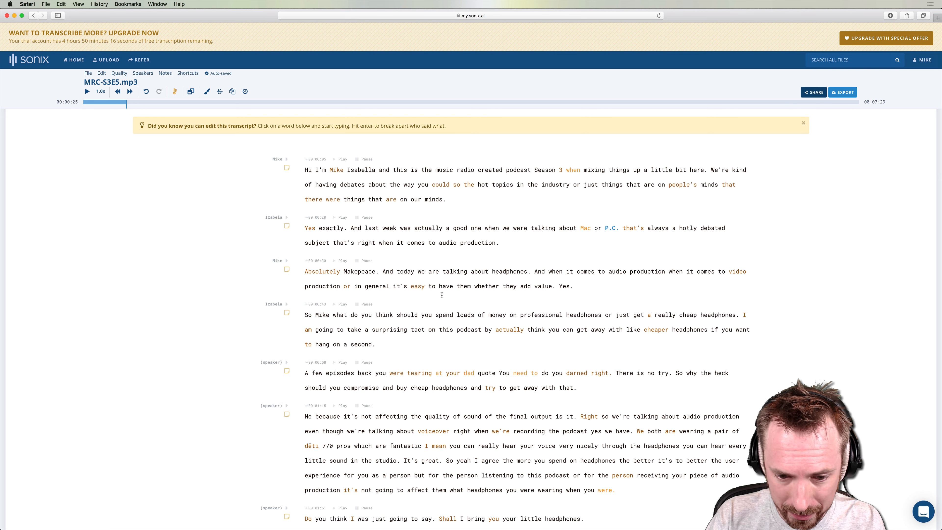
# Fix the DT 770 Pros wording and start a note saying DT 770 Pros are awesome.
pyautogui.scroll(-3)
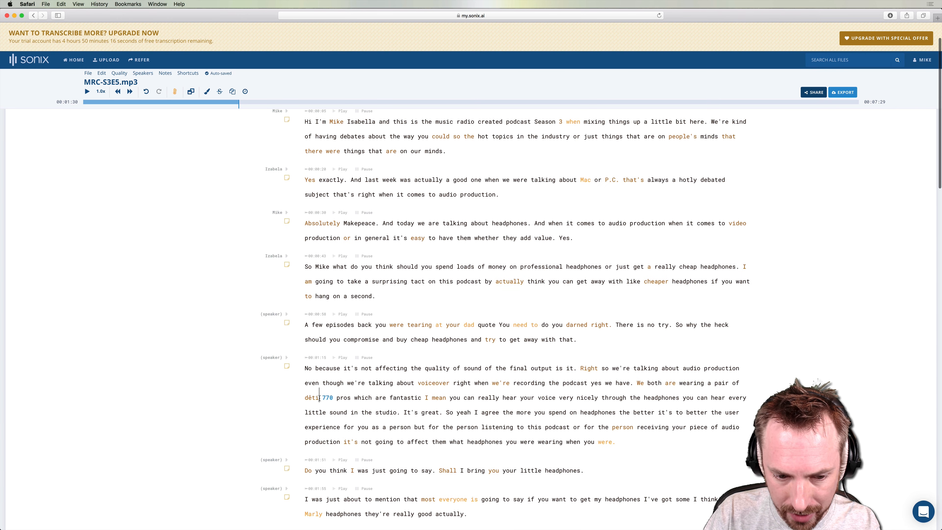
pyautogui.doubleClick(311, 396)
pyautogui.write('DT')
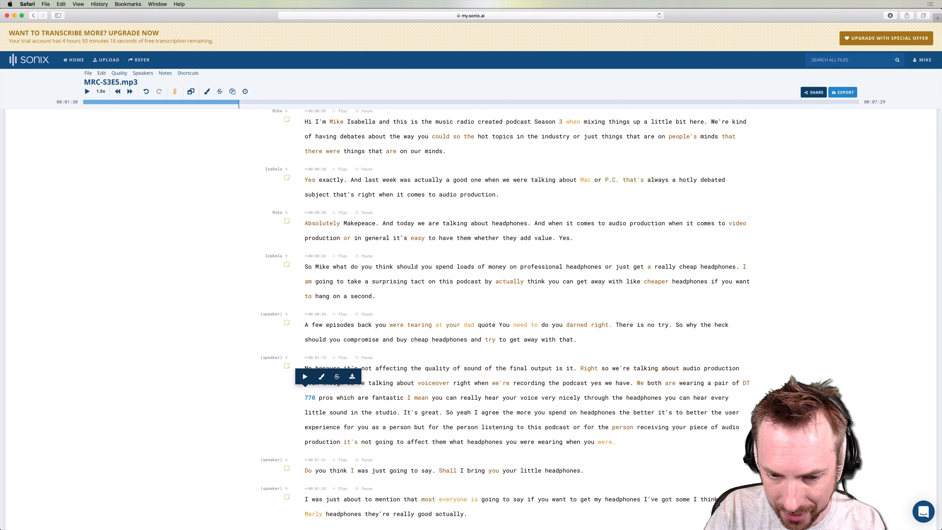
pyautogui.click(326, 396)
pyautogui.write('P')
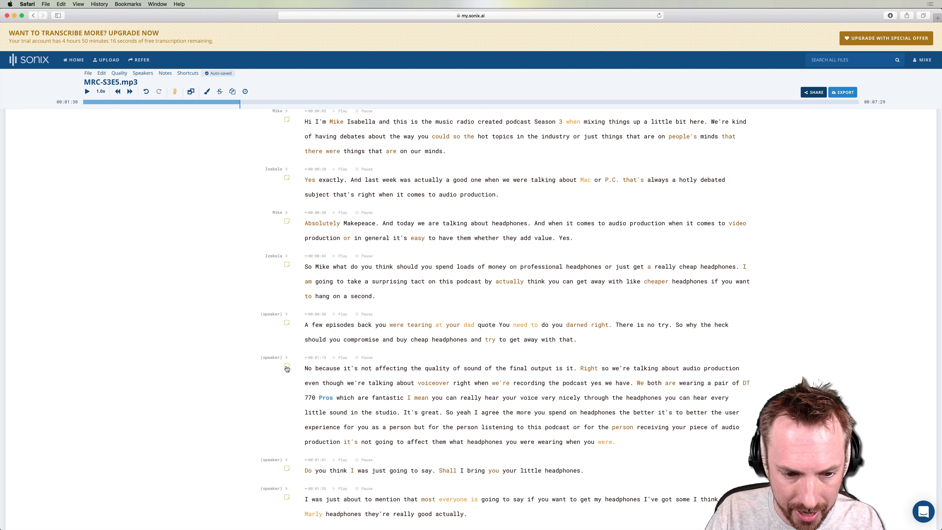
pyautogui.click(287, 367)
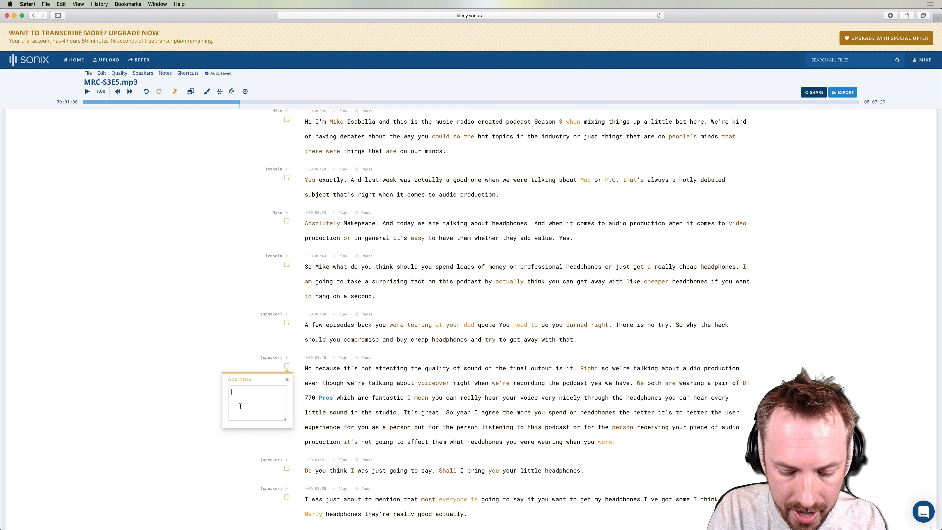
pyautogui.write('DT 770 Pro Headpho')
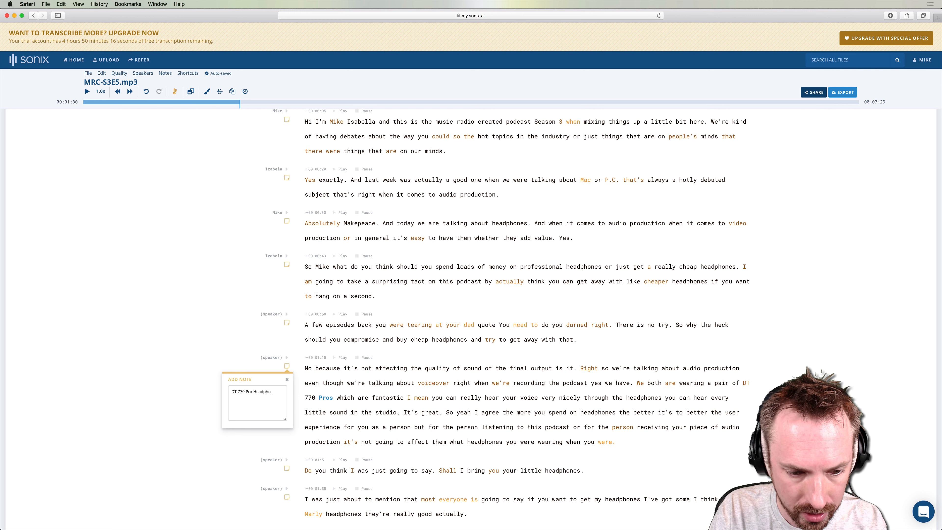
pyautogui.write('are awesome! We use them all the time at Music Radio')
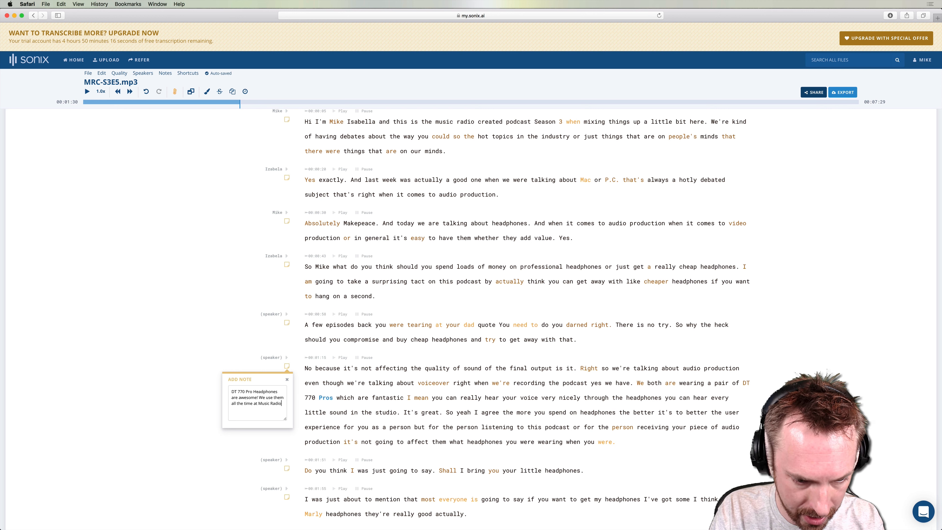
# Finish the note with a buy link at mrc.fm/dt770pro.
pyautogui.write('Creative.')
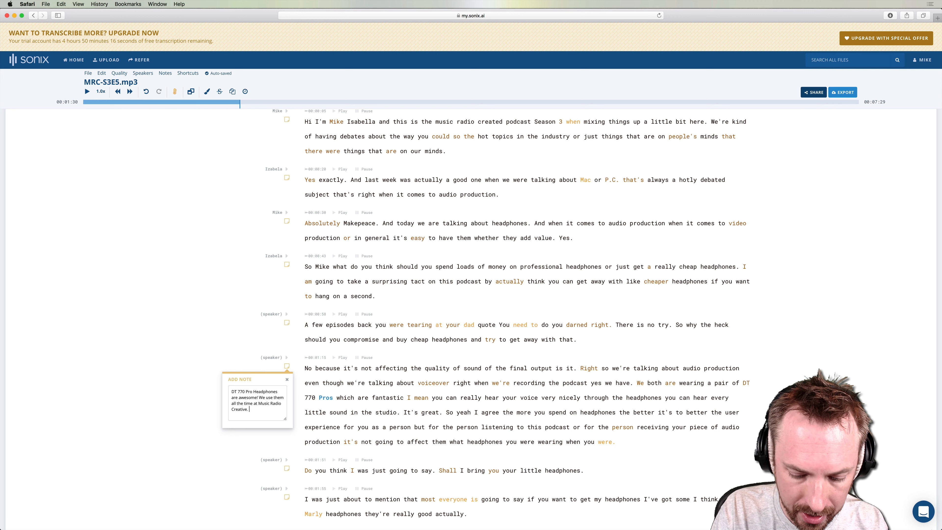
pyautogui.write('Buy yours at')
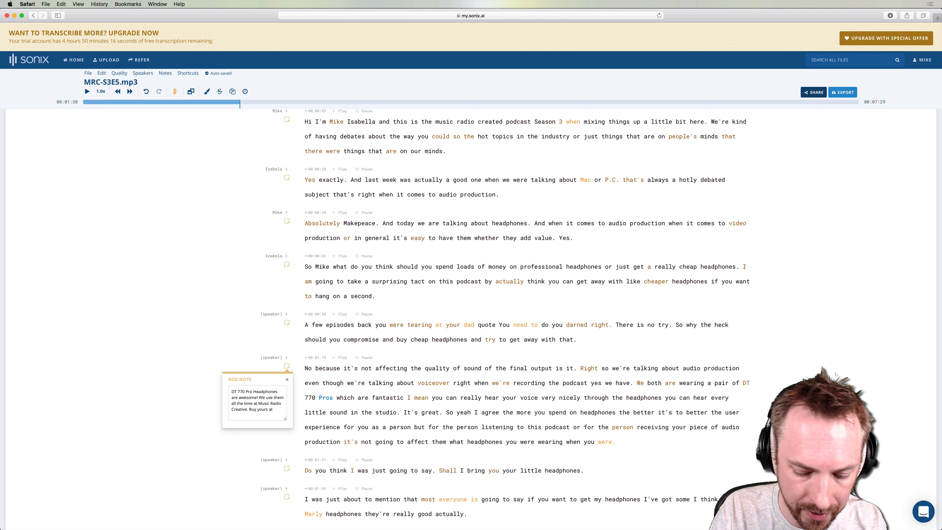
pyautogui.write('mrc.fm')
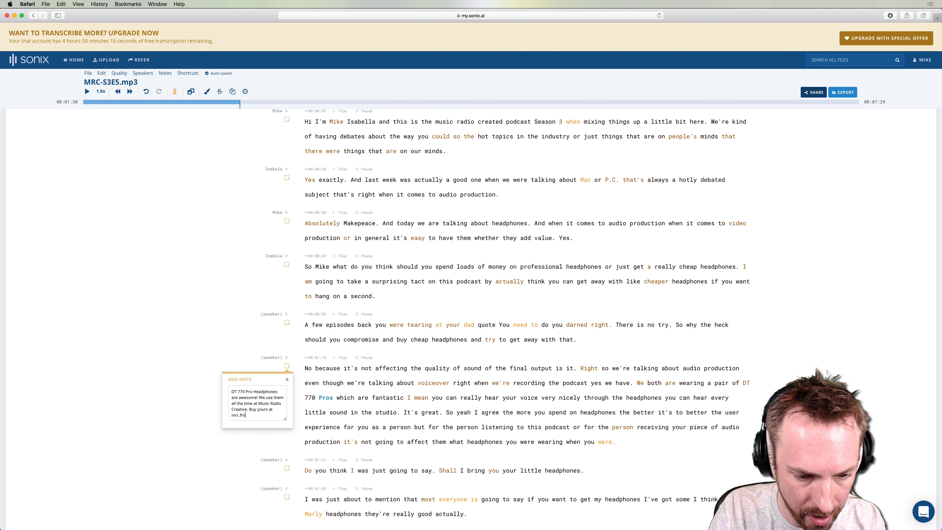
pyautogui.write('/dt77')
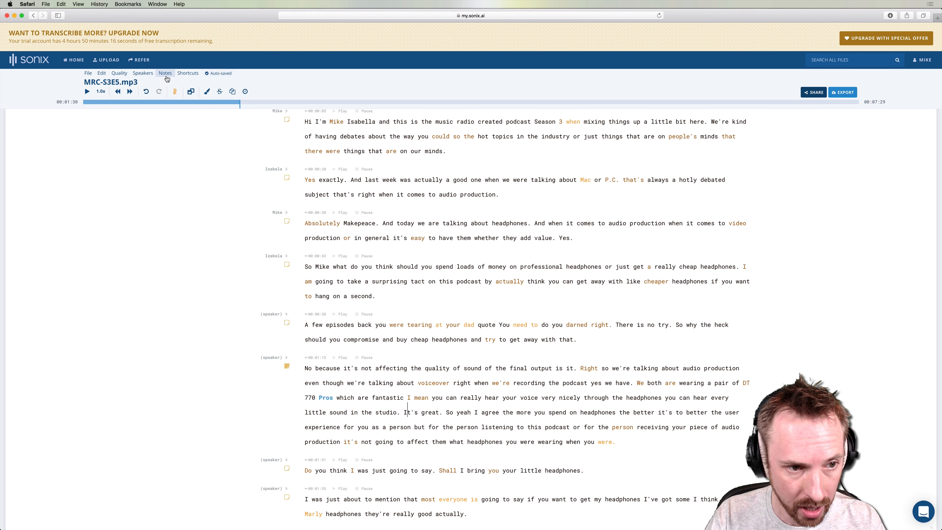
# Review the first note in the Notes menu and move down to the airport headphones paragraph.
pyautogui.click(166, 72)
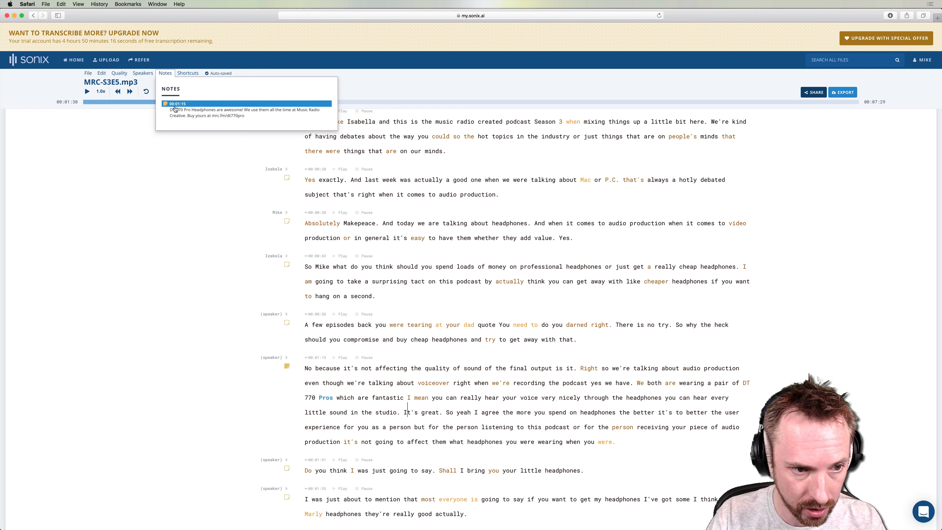
pyautogui.moveTo(190, 110)
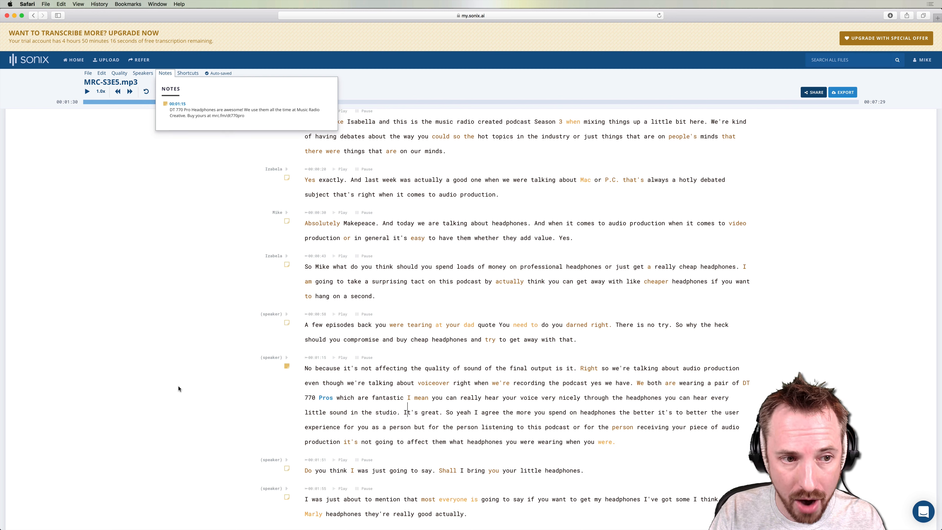
pyautogui.moveTo(192, 379)
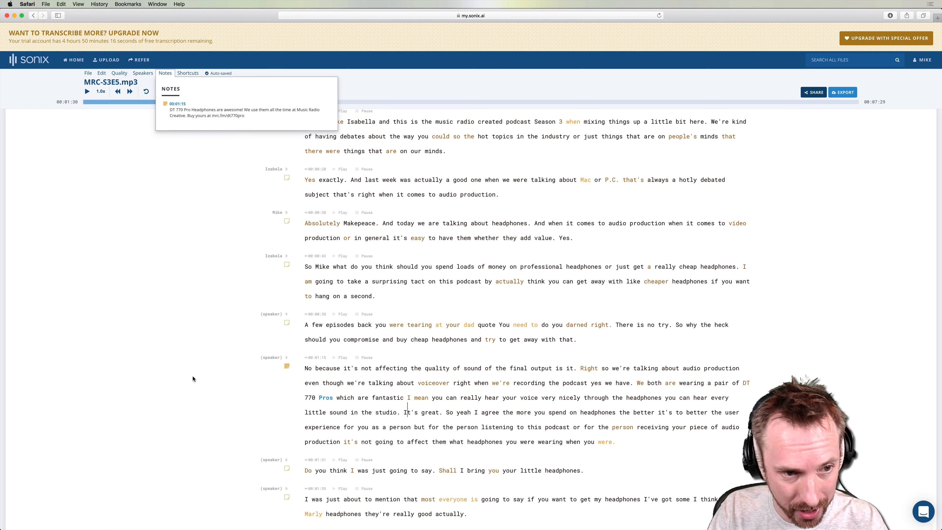
pyautogui.scroll(-3)
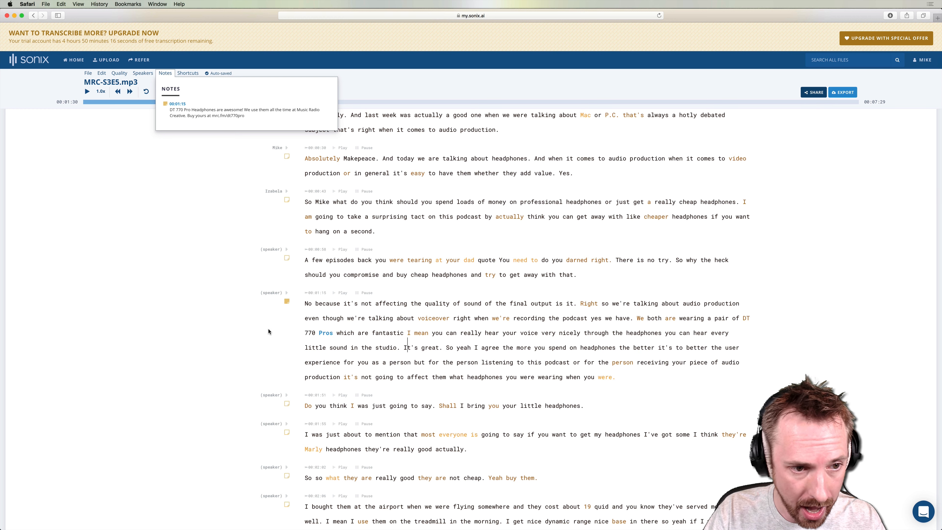
pyautogui.scroll(-3)
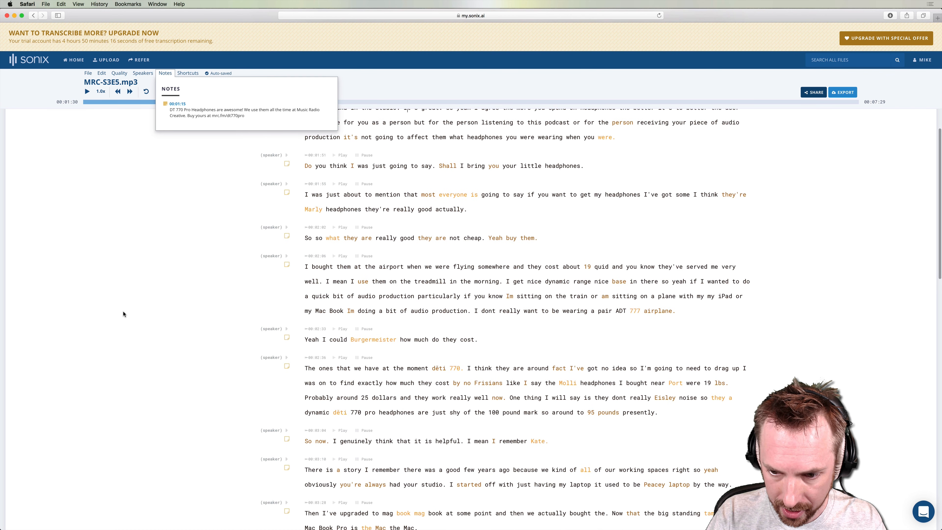
pyautogui.scroll(-3)
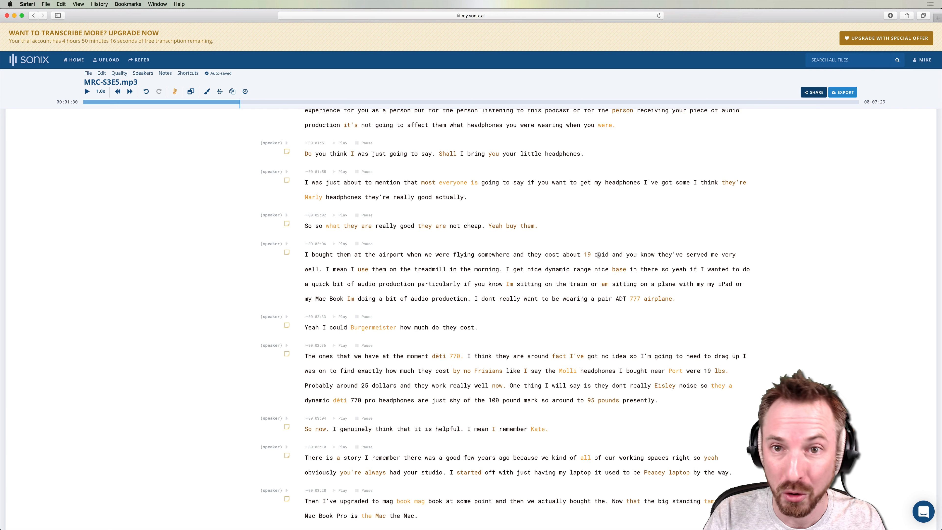
# Add a note on the airport paragraph linking the cheap headphones at mrc.fm/cheapheadphones.
pyautogui.click(287, 252)
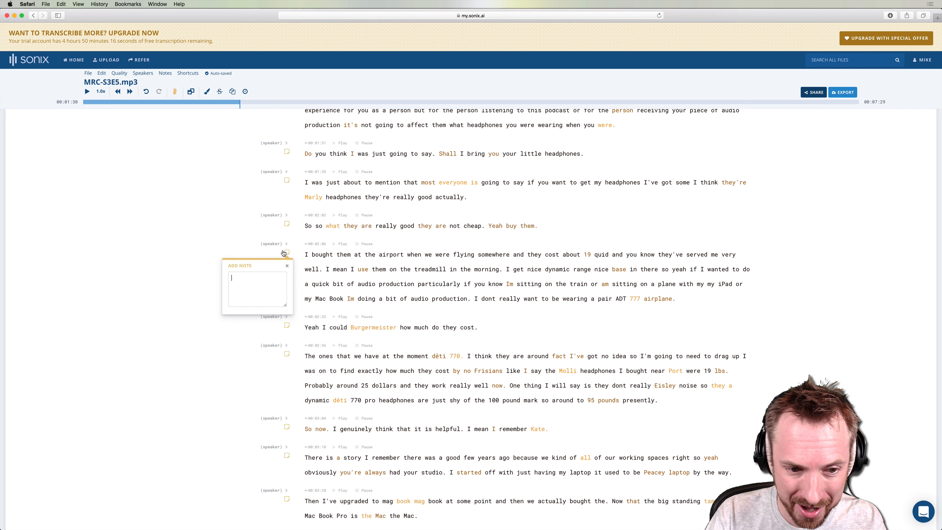
pyautogui.write('The cheaper')
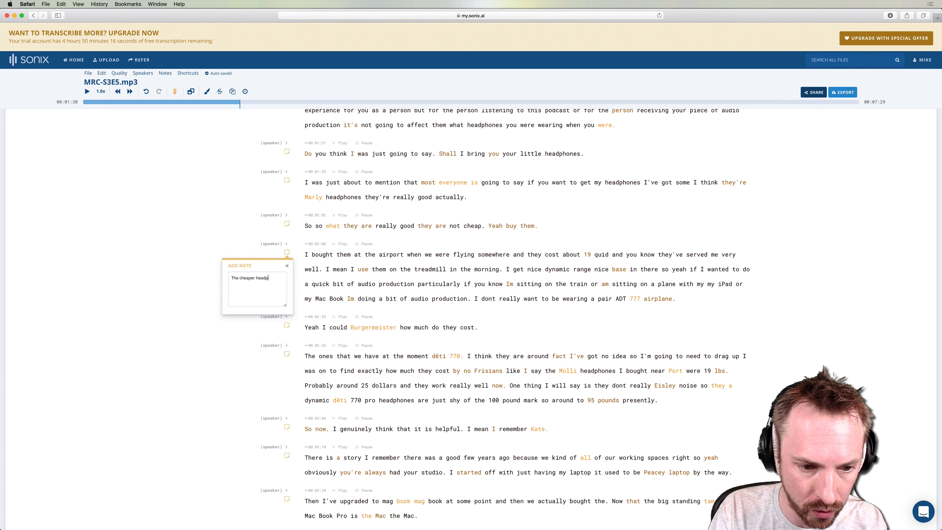
pyautogui.write('headphones I use to listen to music on the treadmill are available at')
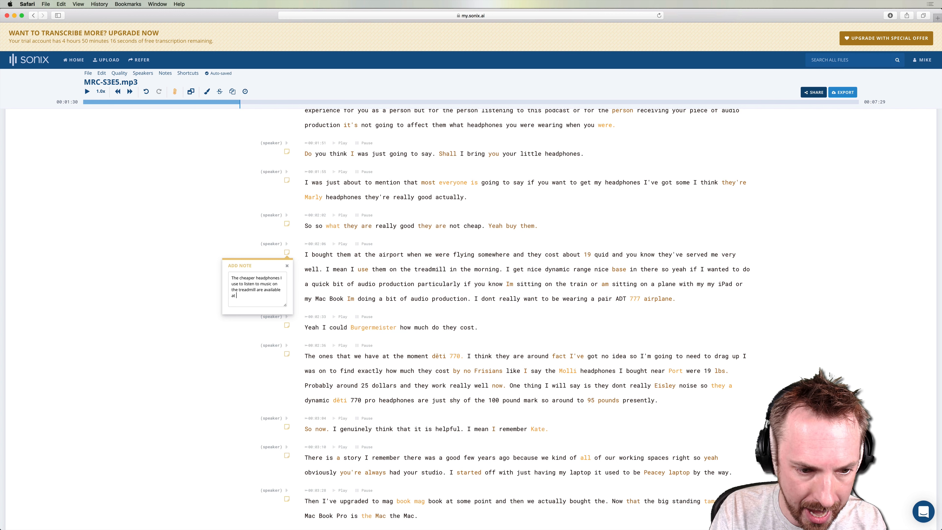
pyautogui.write('mrc.fm')
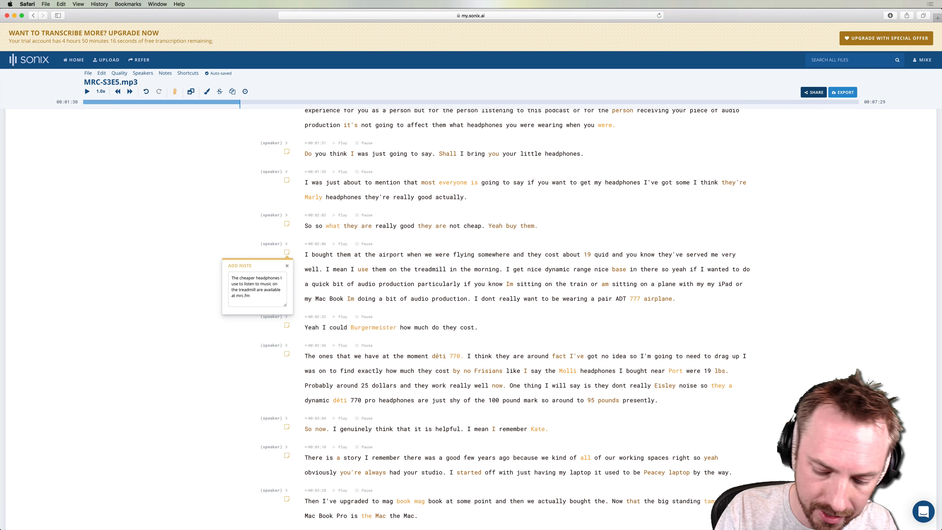
pyautogui.write('cheaphead')
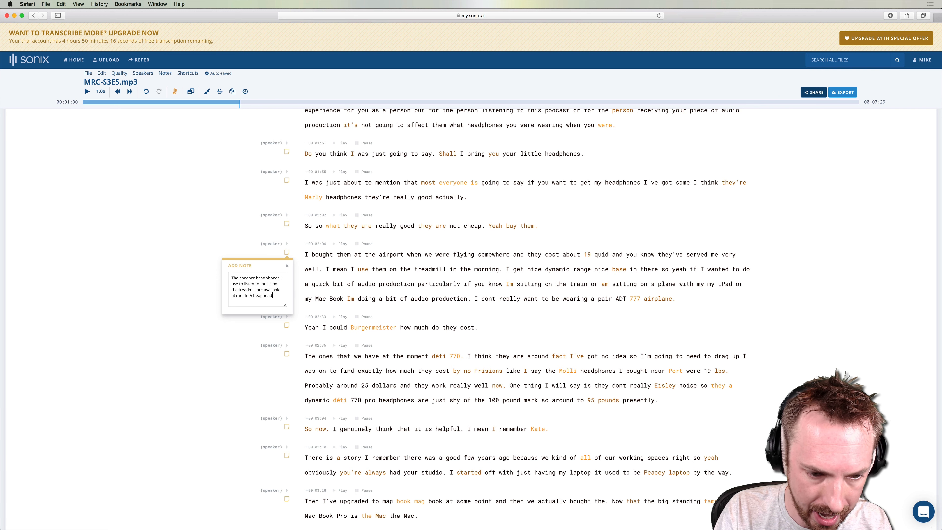
pyautogui.write('phones')
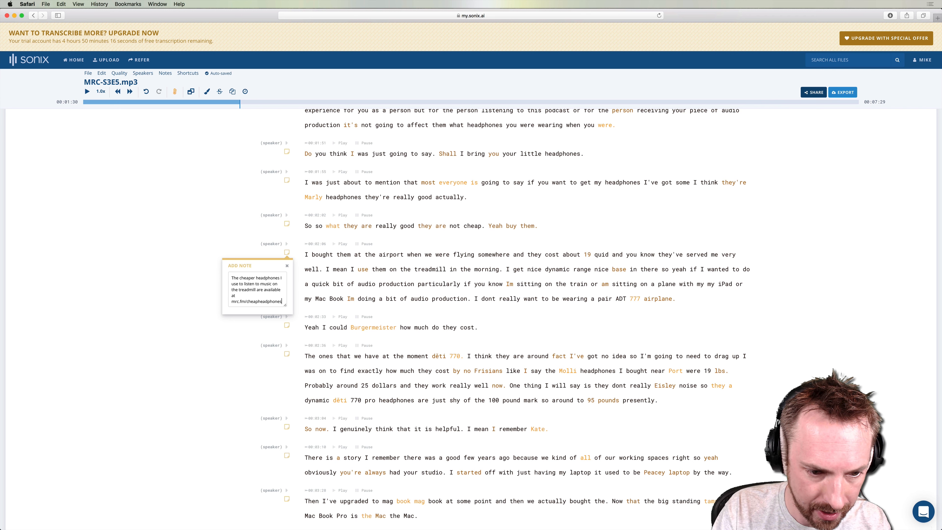
pyautogui.click(286, 266)
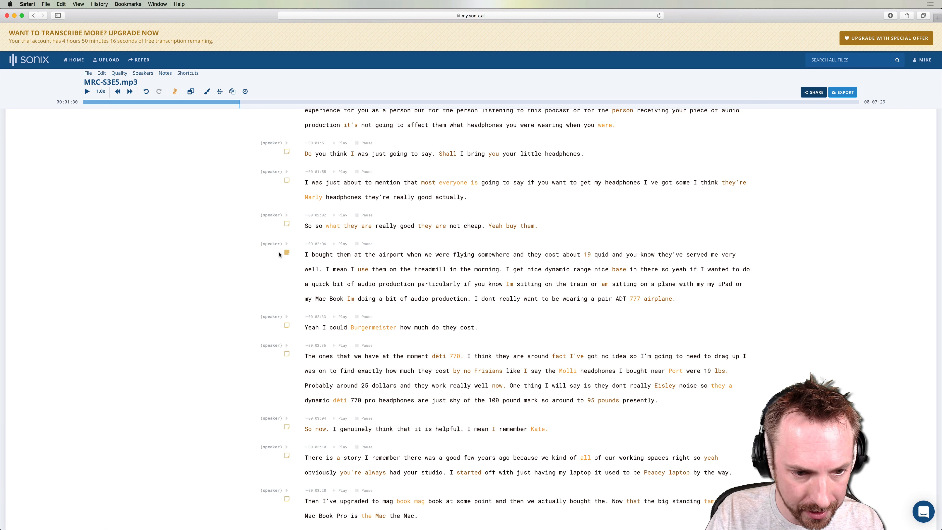
pyautogui.click(165, 72)
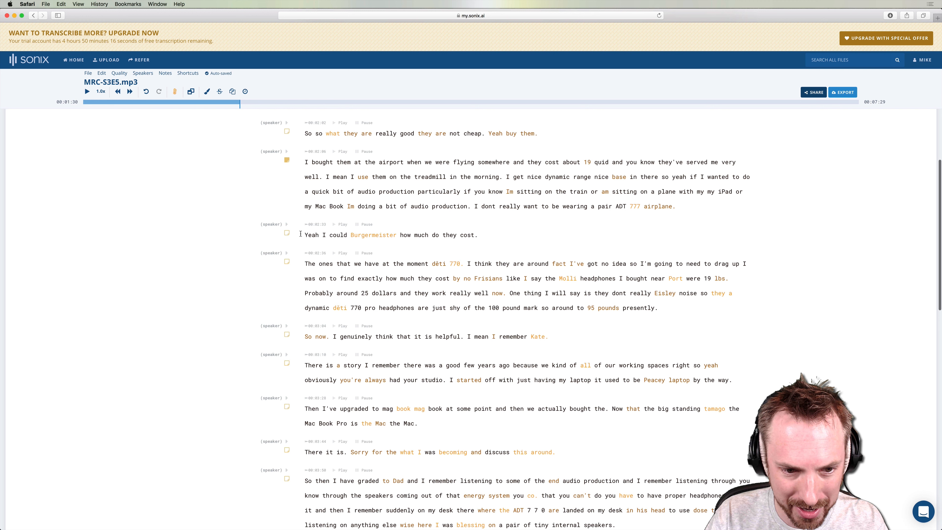
# Replace the misheard word Burgermeister with 'but' in the cost line.
pyautogui.click(340, 224)
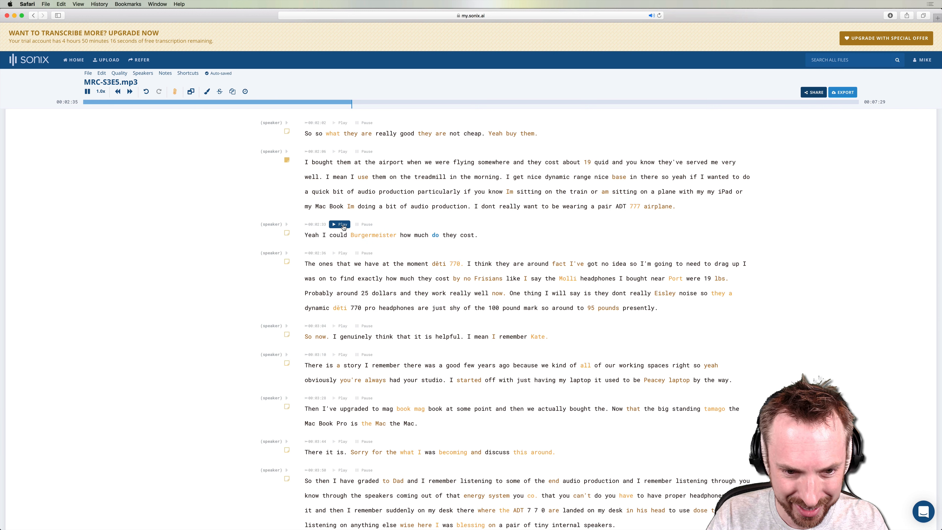
pyautogui.doubleClick(372, 235)
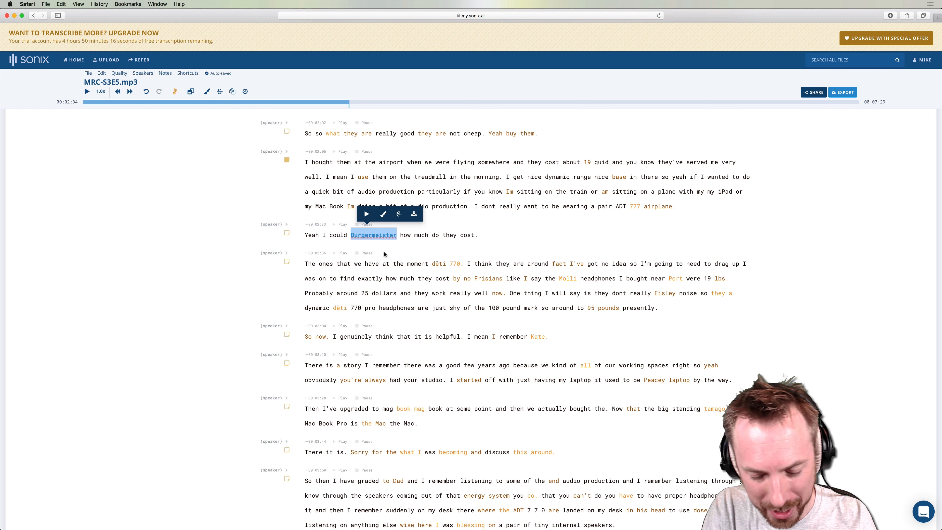
pyautogui.write('but')
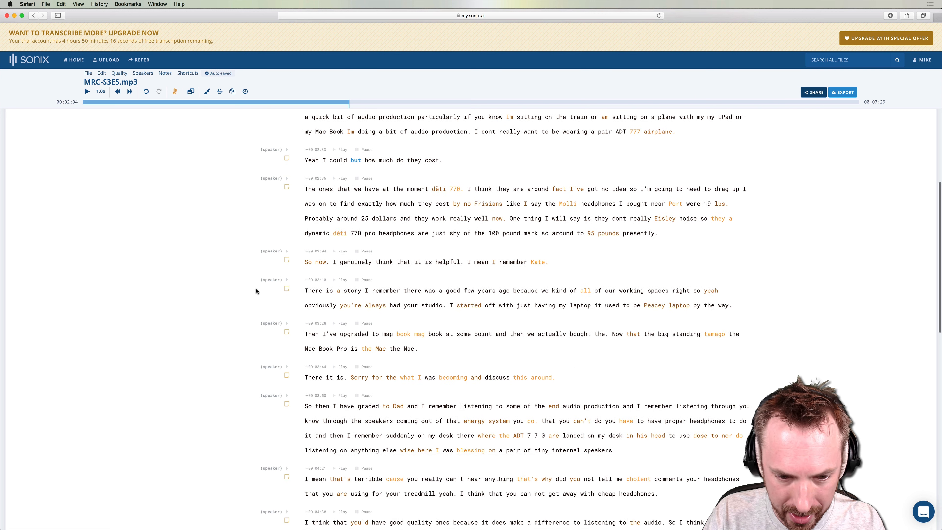
pyautogui.scroll(-3)
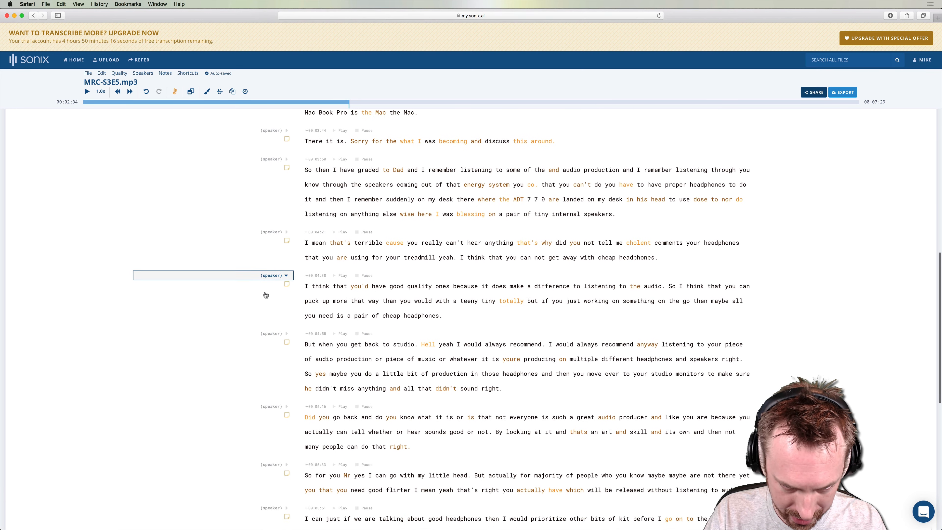
pyautogui.scroll(-3)
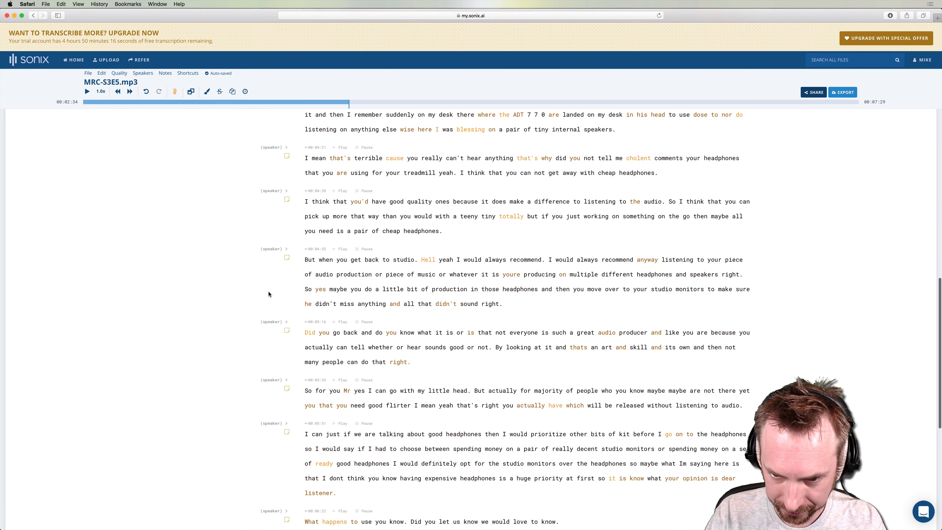
pyautogui.scroll(-3)
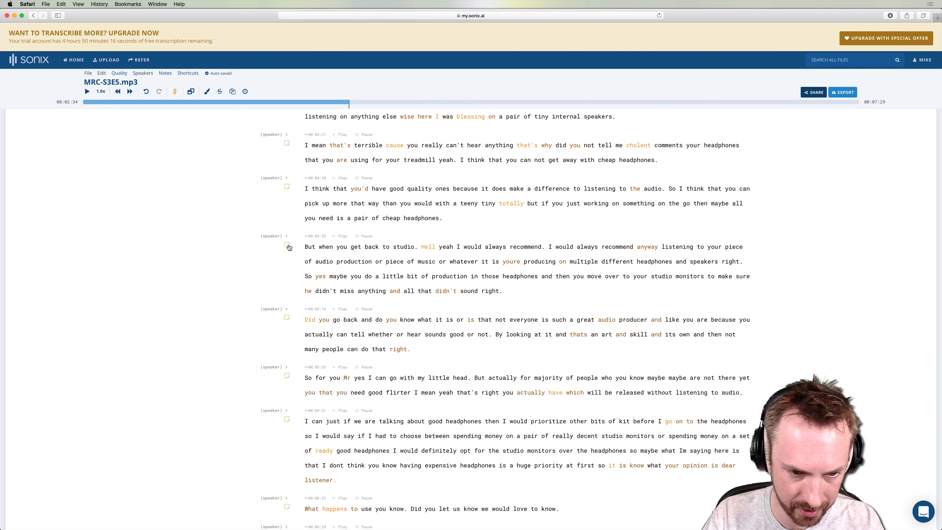
# Write the studio-paragraph note: always listen on many speakers, DT 770 Pros, cheap headphones, car stereo.
pyautogui.click(287, 245)
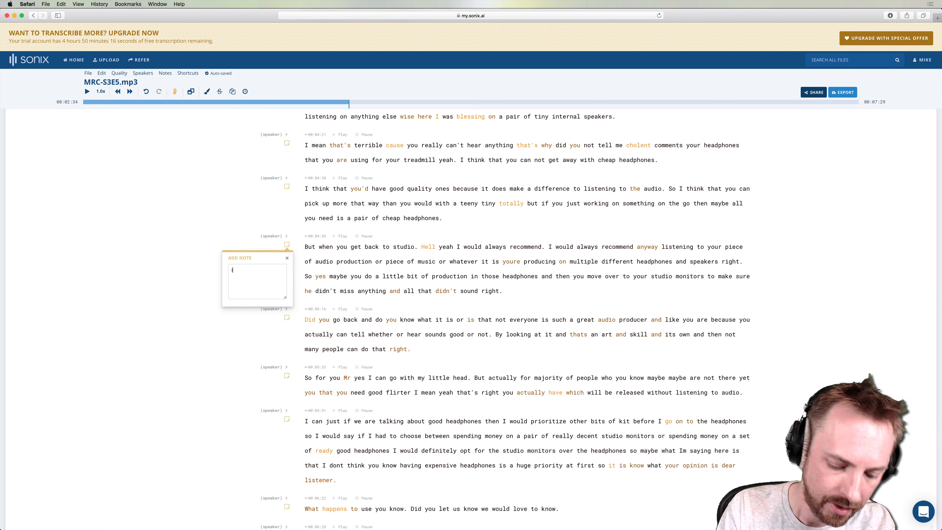
pyautogui.write("It's always a good idea to listen to your audio on many different speakers")
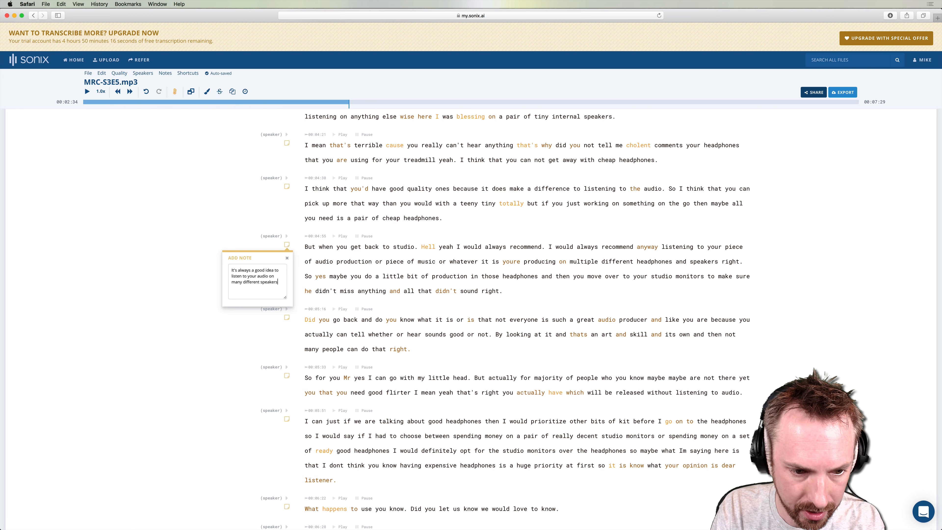
pyautogui.write('Use DT 770 Pro headphones, cheap headphones and even your car stereo system.')
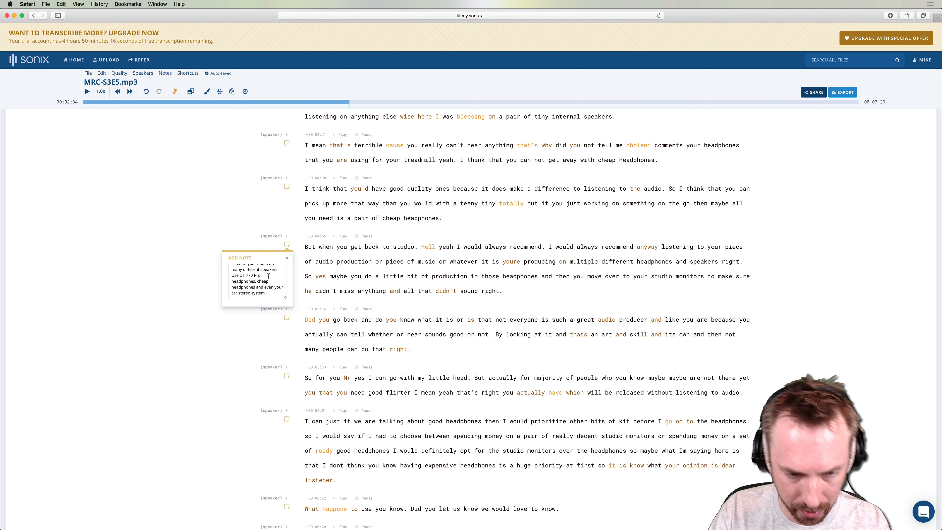
pyautogui.click(287, 257)
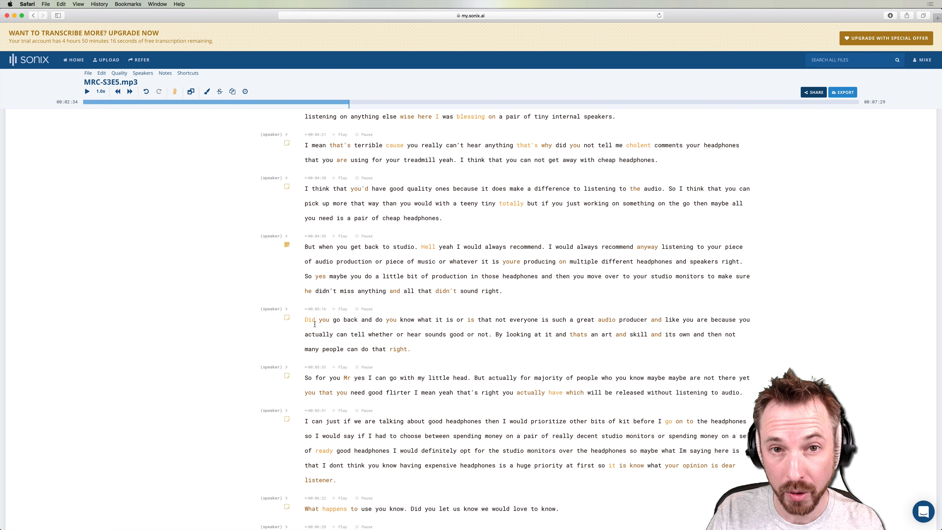
pyautogui.click(273, 308)
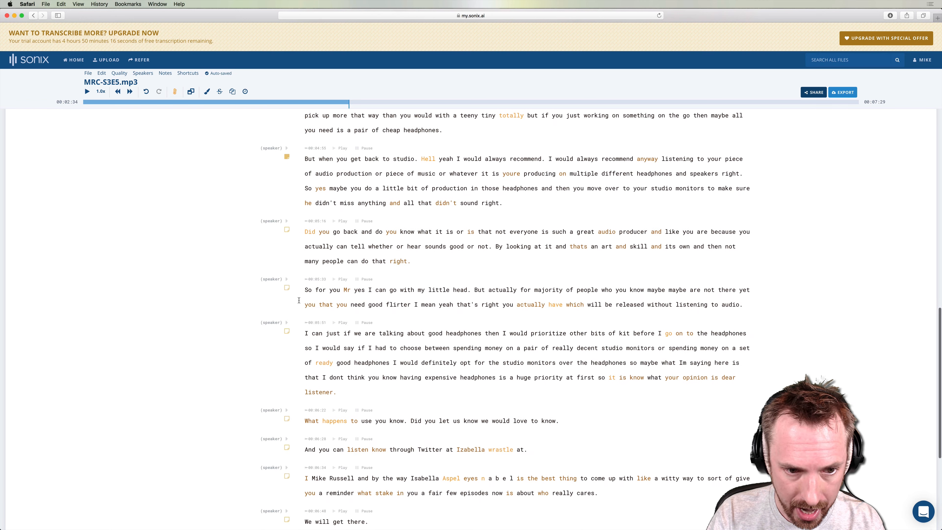
pyautogui.scroll(-3)
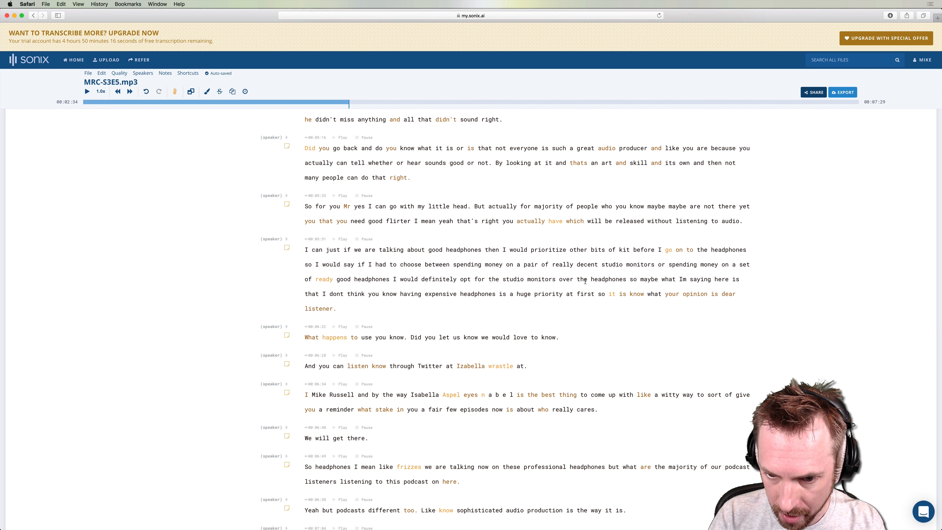
# Start the 00:05:51 note saying studio monitors beat headphones for mixes.
pyautogui.click(287, 247)
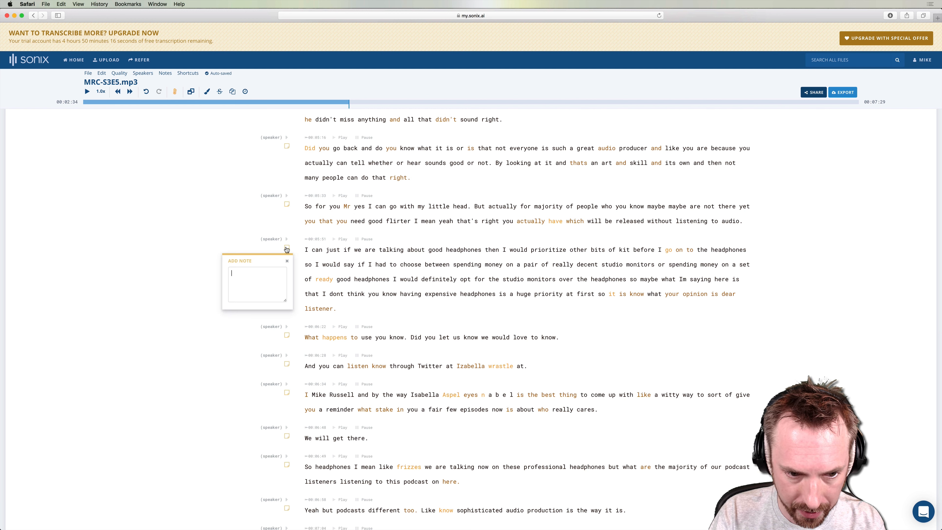
pyautogui.write('s')
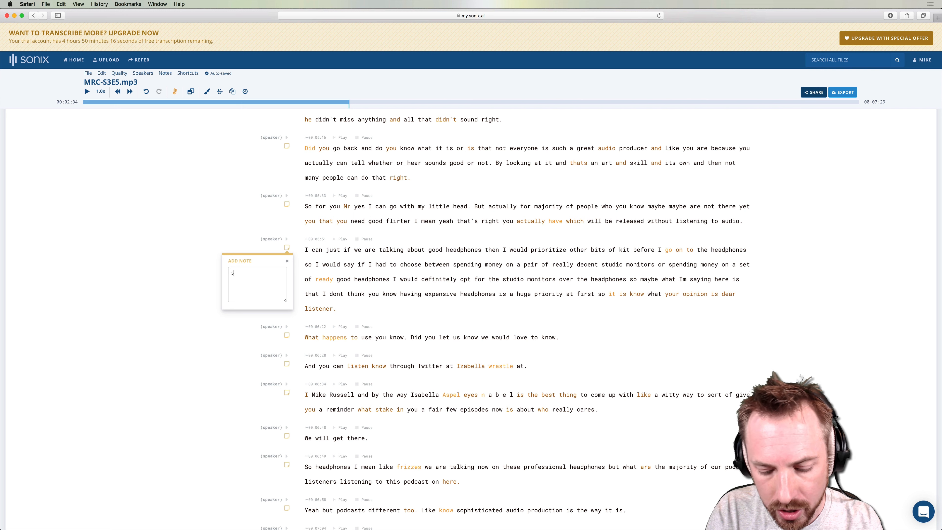
pyautogui.write('Studio monitors are always')
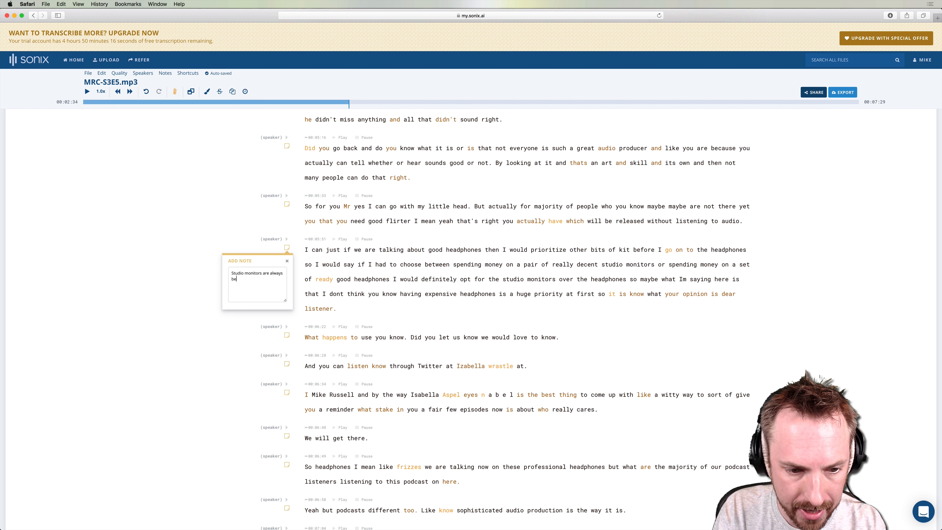
pyautogui.write('better than headphon')
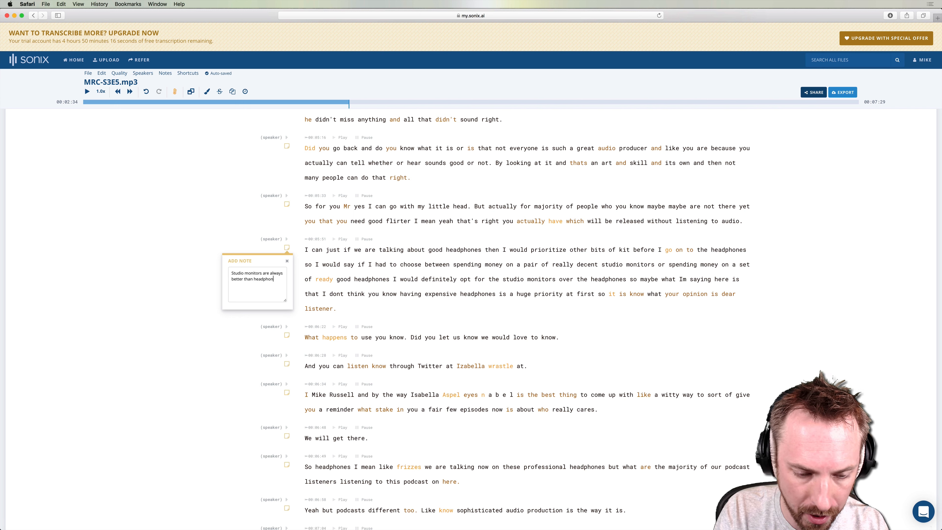
pyautogui.write('monitor your music and m')
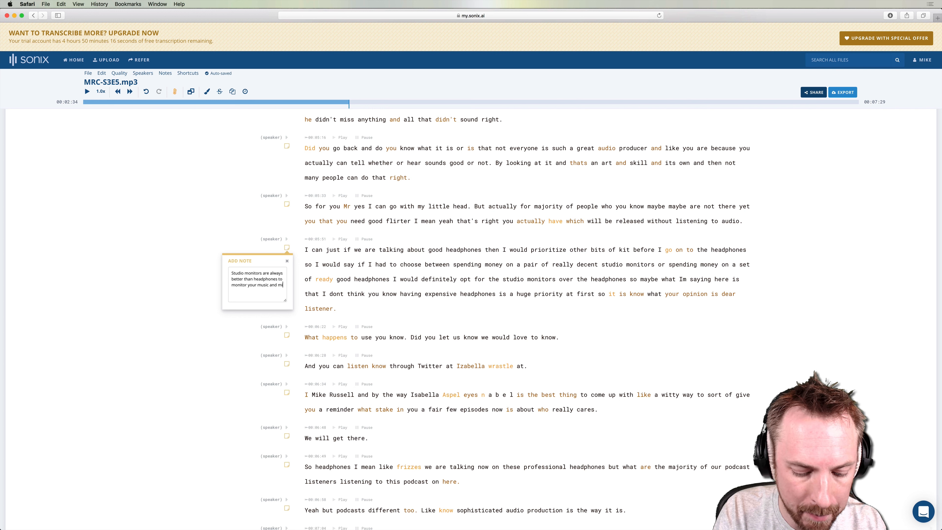
pyautogui.write('ixes.')
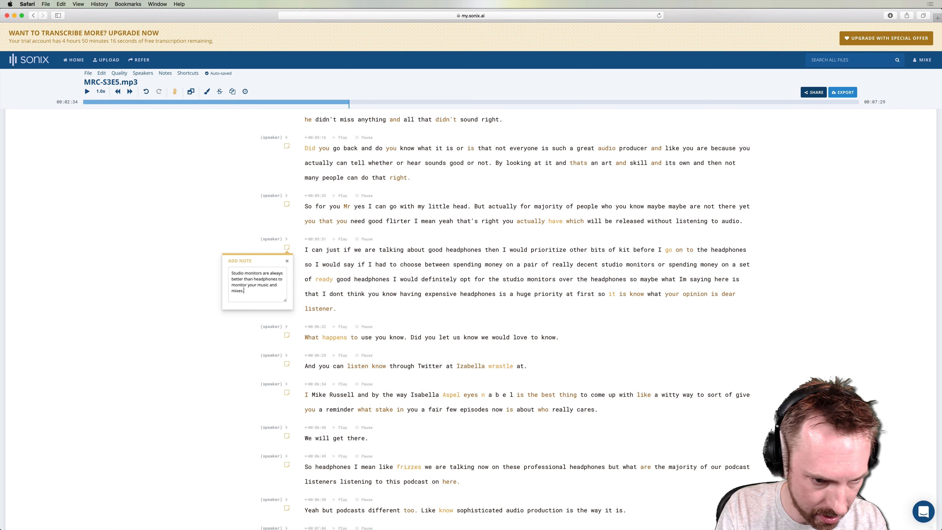
# Recommend Yamaha HS50 M monitors with a buy link at mrc.fm/hs50m.
pyautogui.write('Yama')
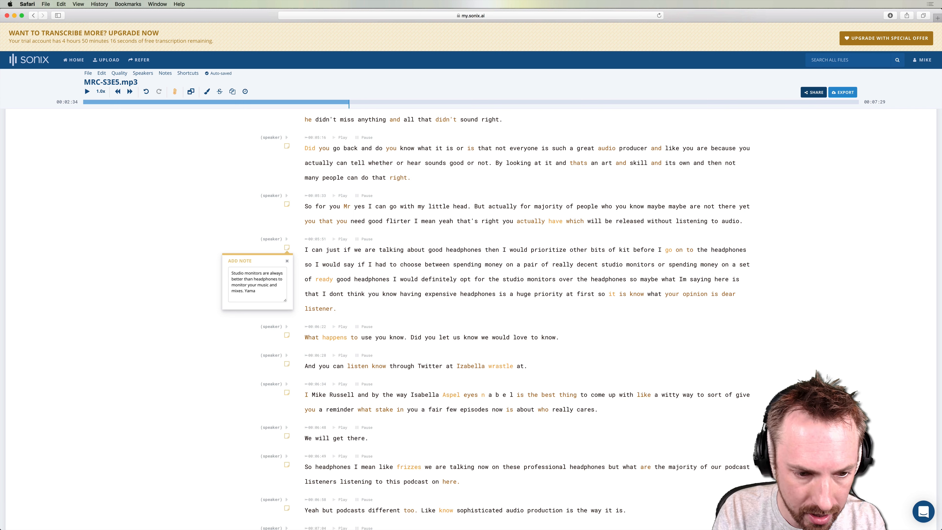
pyautogui.write('ha')
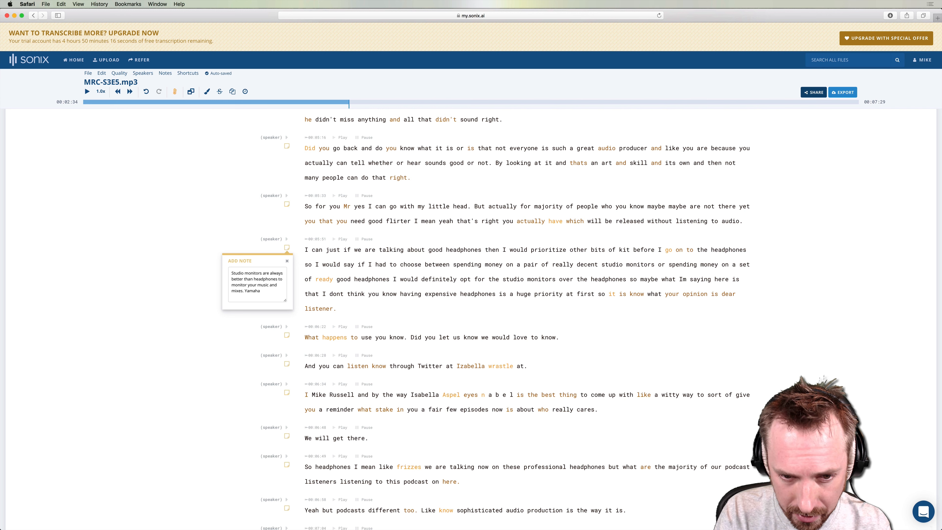
pyautogui.write('H')
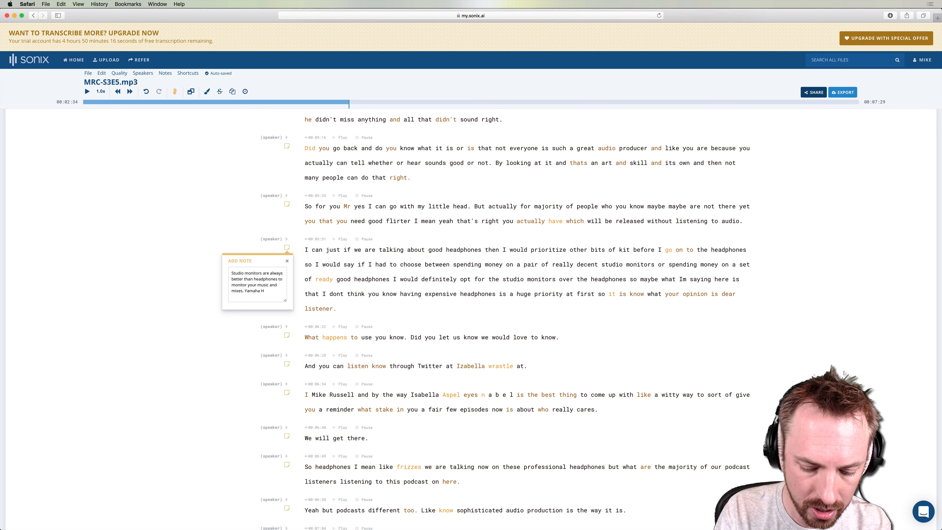
pyautogui.write('S50 M')
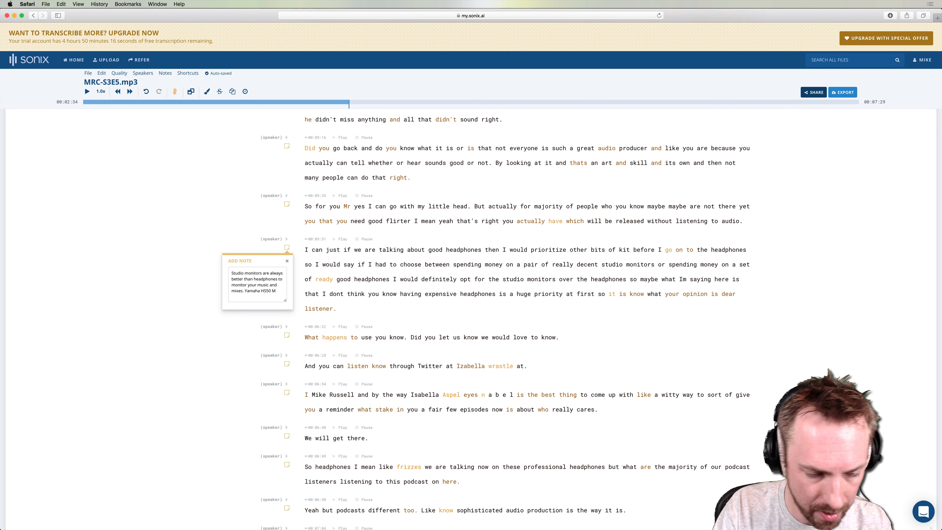
pyautogui.write('buy')
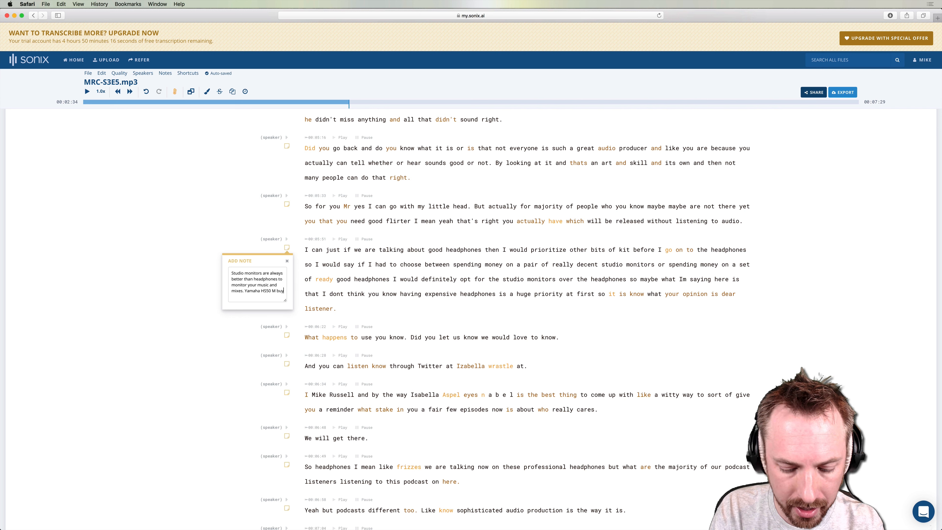
pyautogui.write('here: me')
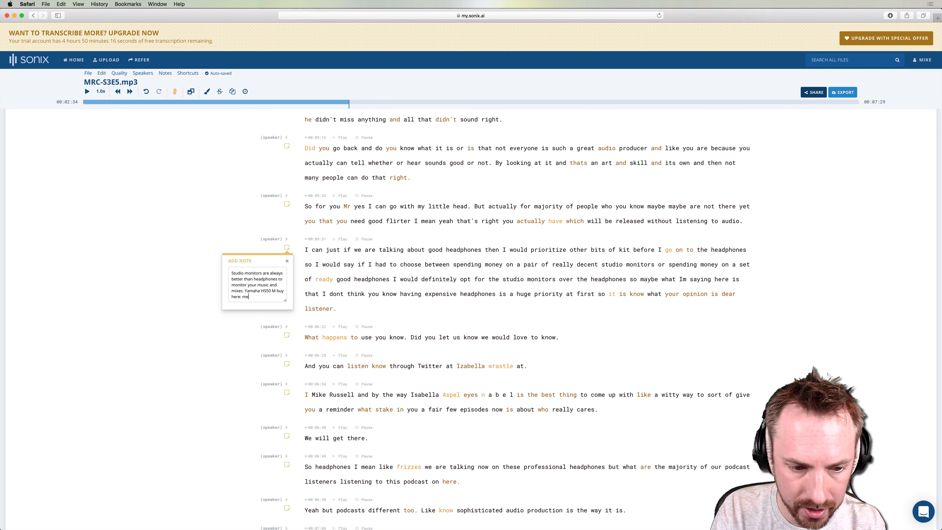
pyautogui.write('mrc.fm/')
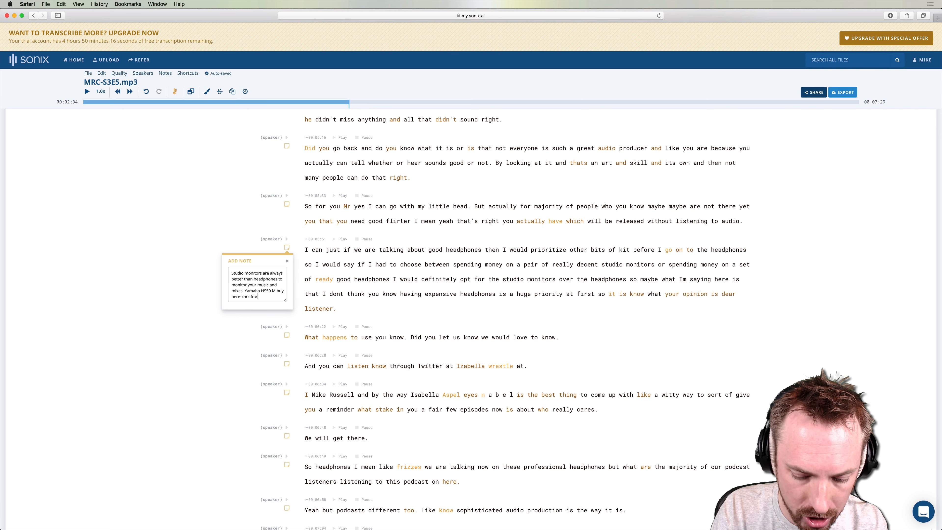
pyautogui.write('h50m')
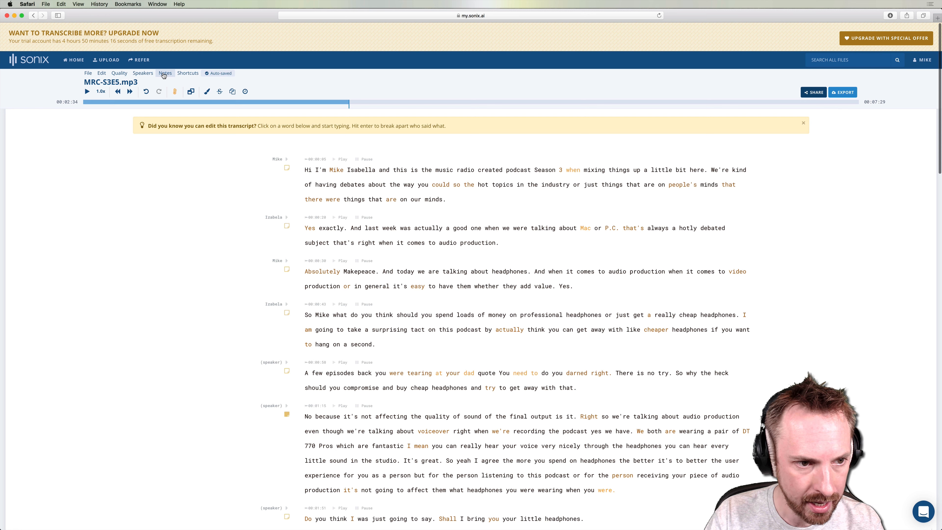
# Show Sonix's export window from the top right of the transcript editor.
pyautogui.click(165, 73)
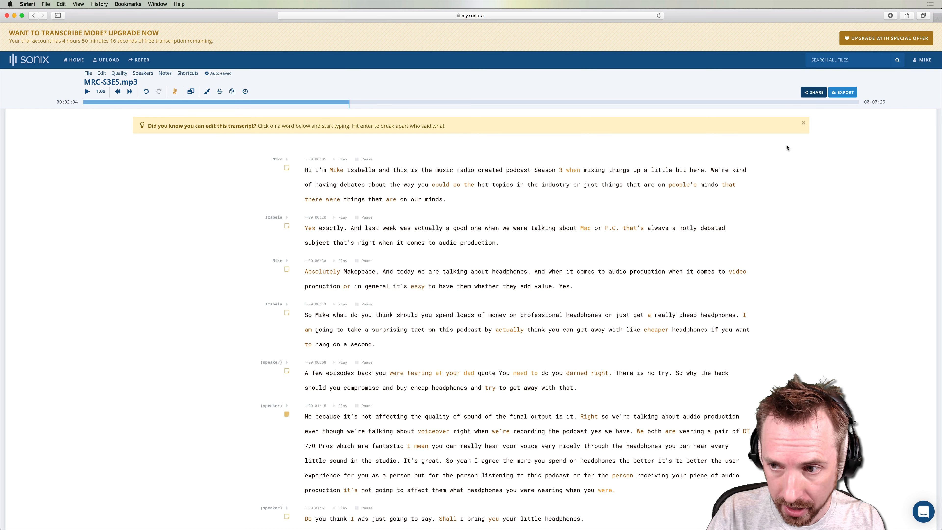
pyautogui.click(843, 92)
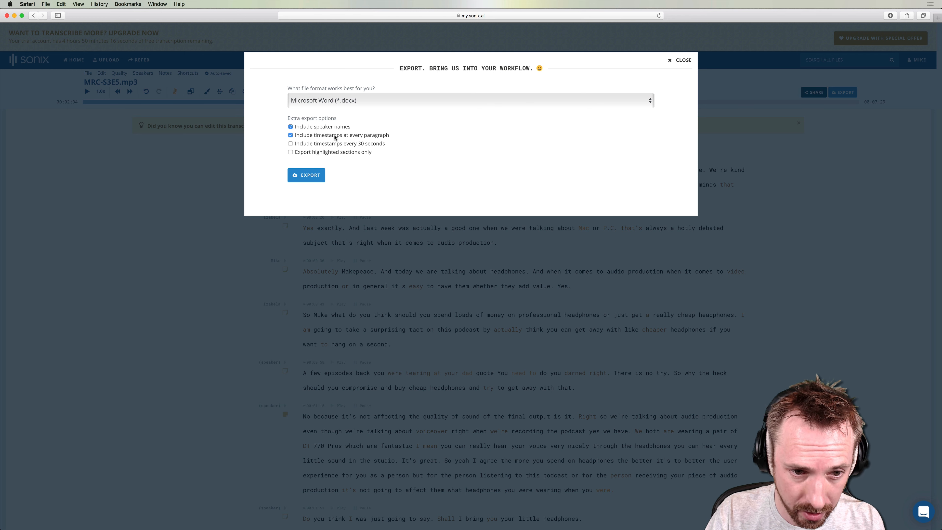
# Export as Text file (*.txt) with speaker names, paragraph timestamps unticked.
pyautogui.click(290, 134)
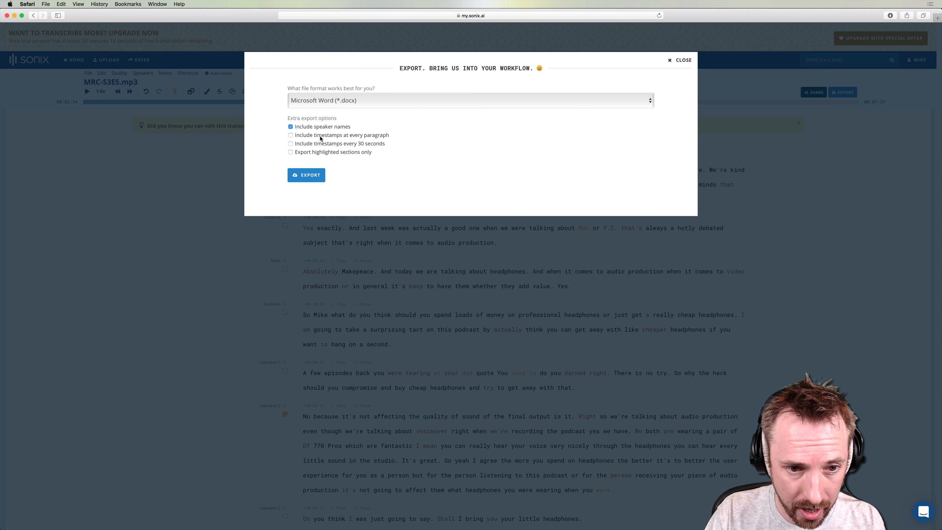
pyautogui.click(471, 100)
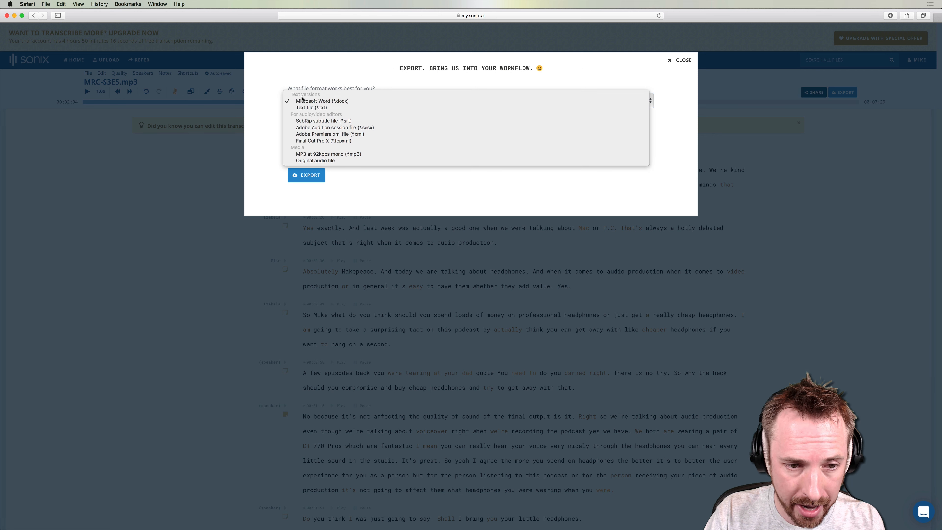
pyautogui.moveTo(311, 107)
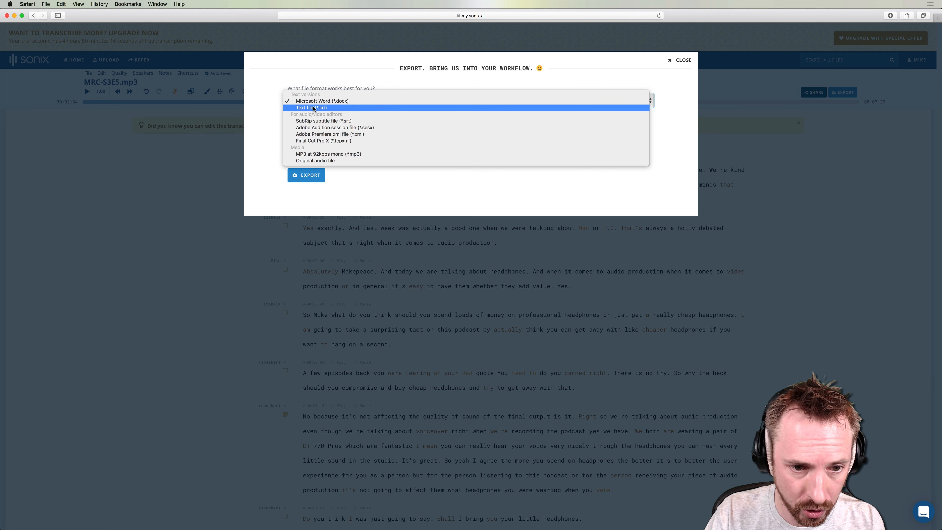
pyautogui.click(312, 107)
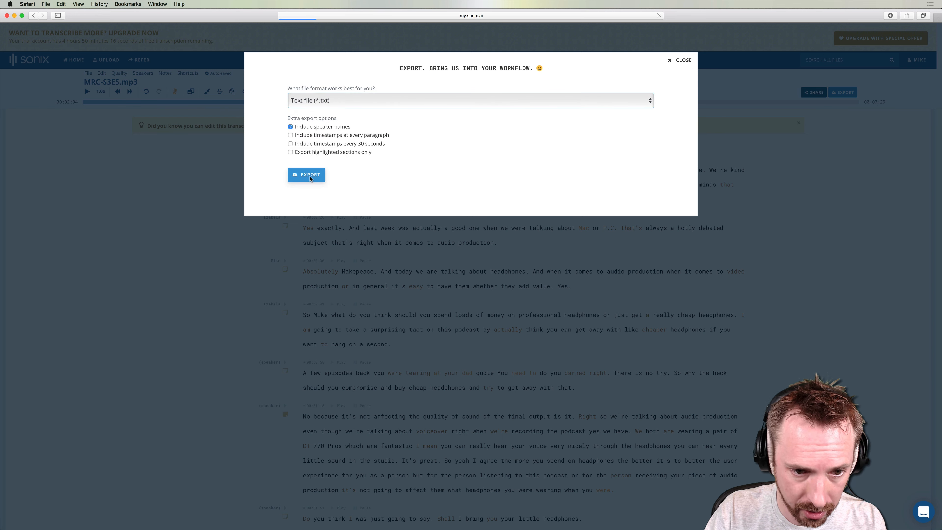
pyautogui.click(305, 174)
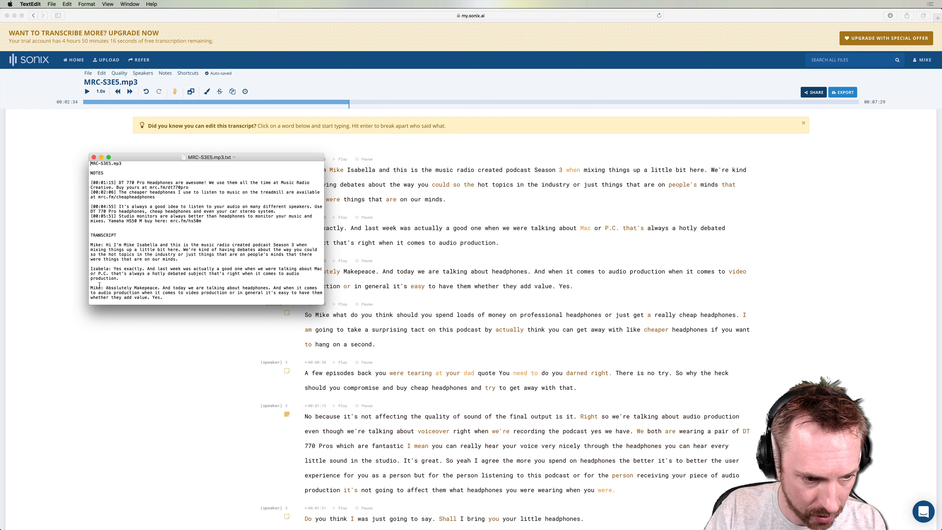
# Scroll MRC-S3E5.mp3.txt down to the Mike and Izabela transcript paragraphs.
pyautogui.scroll(-3)
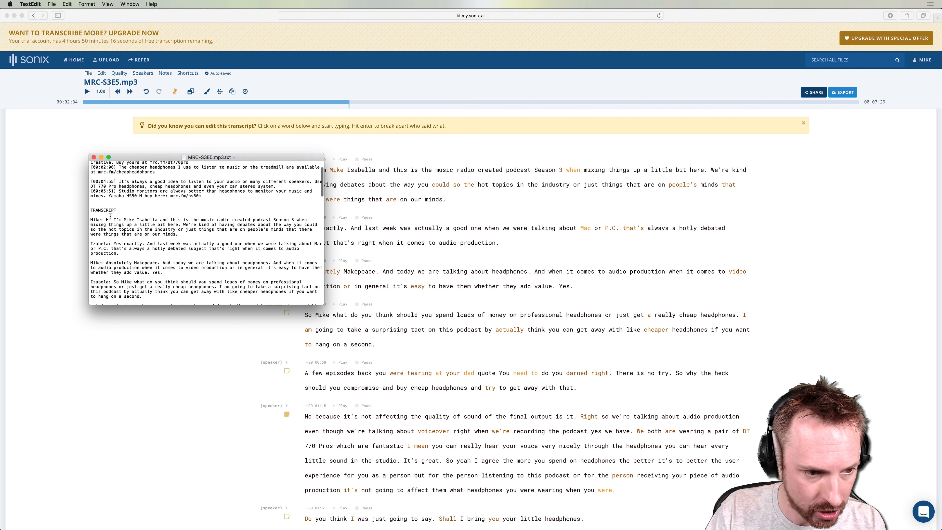